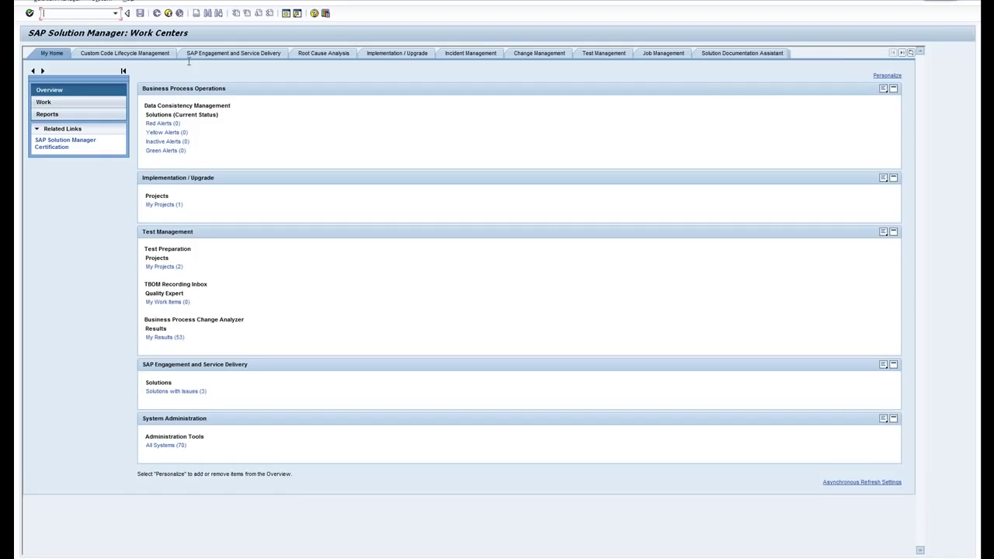
{"action": "mouse_move", "coordinate": [559, 61]}
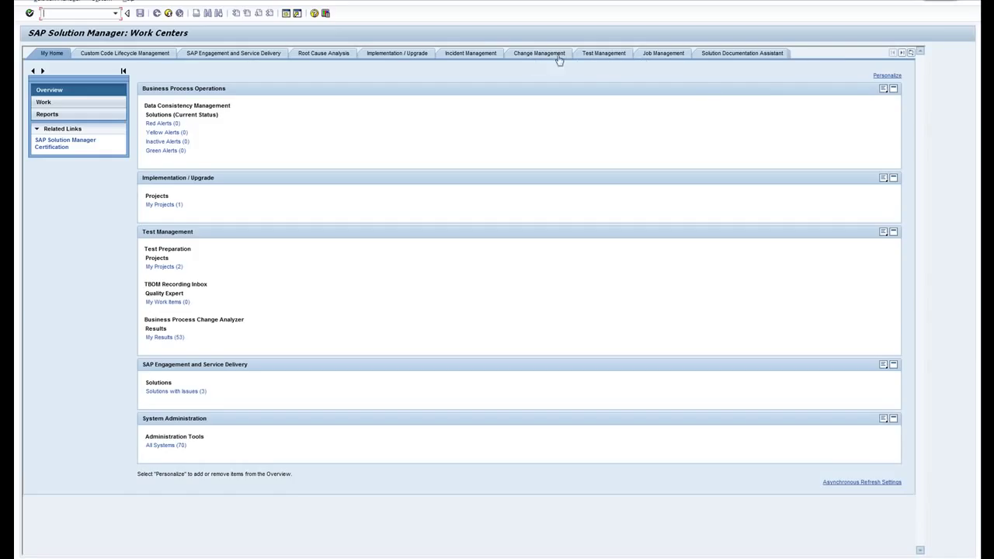
Step: Switch to the Technical Monitoring work center from the work center list
{"action": "left_click", "coordinate": [910, 53]}
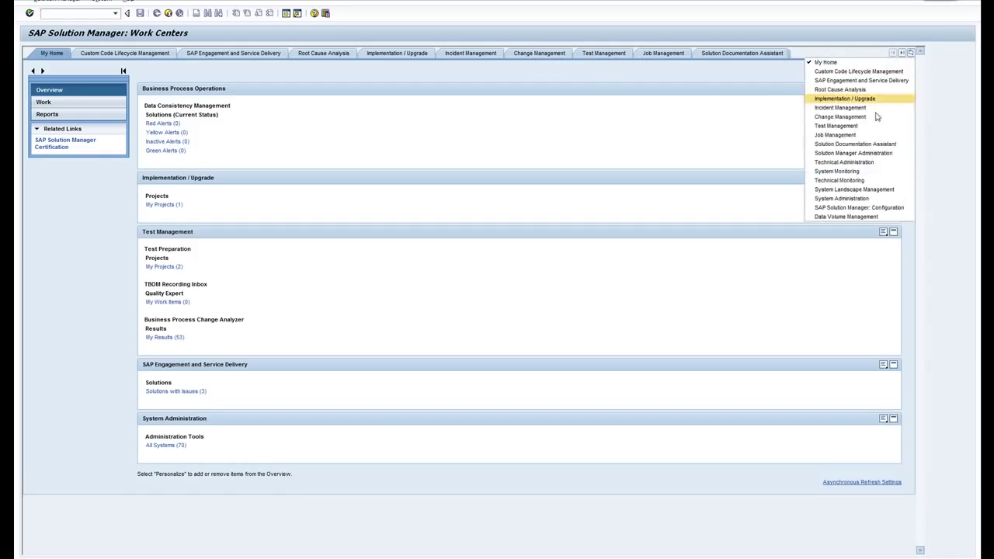
{"action": "mouse_move", "coordinate": [839, 180]}
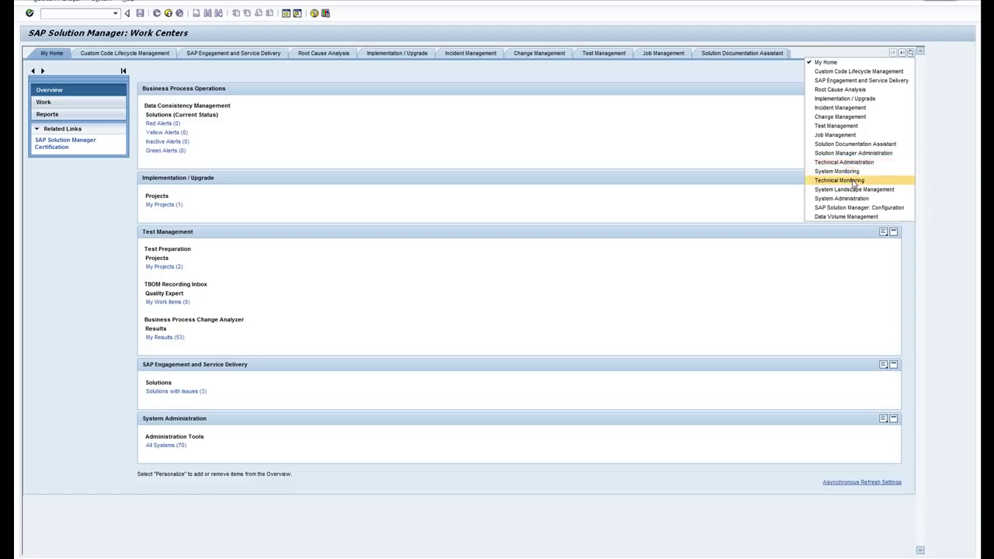
{"action": "left_click", "coordinate": [783, 183]}
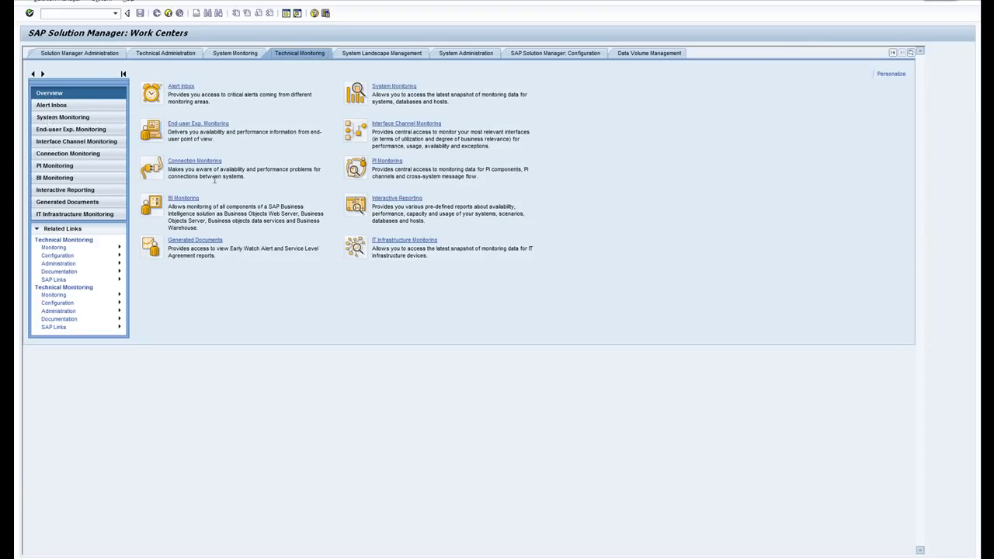
Step: Filter the monitored systems by Extended SID 'ECP' and select the ECP row
{"action": "left_click", "coordinate": [62, 117]}
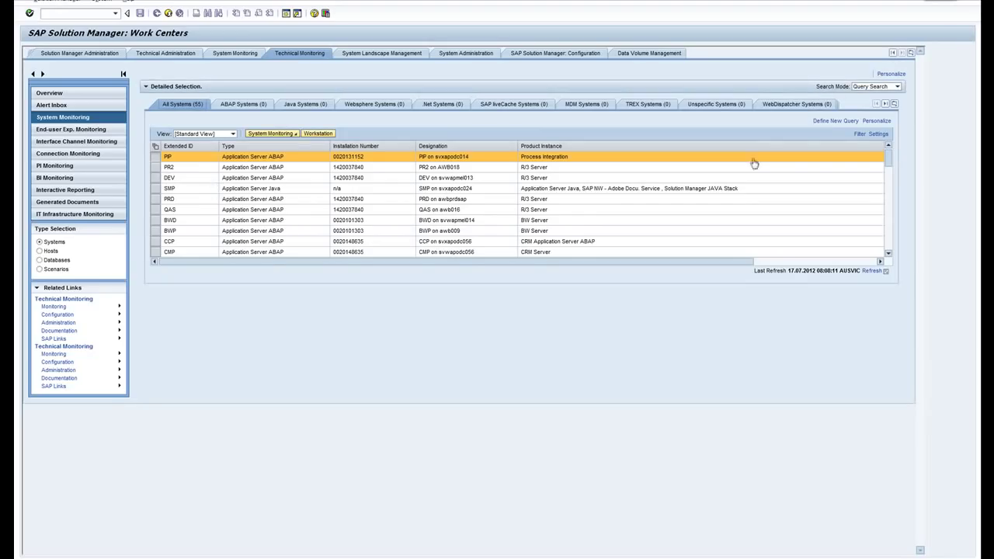
{"action": "left_click", "coordinate": [860, 134]}
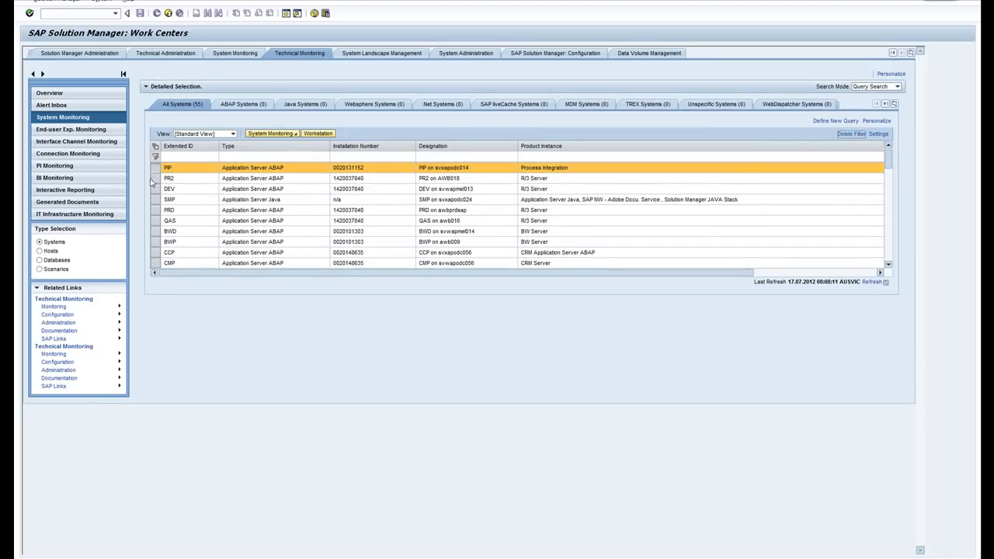
{"action": "left_click", "coordinate": [189, 156]}
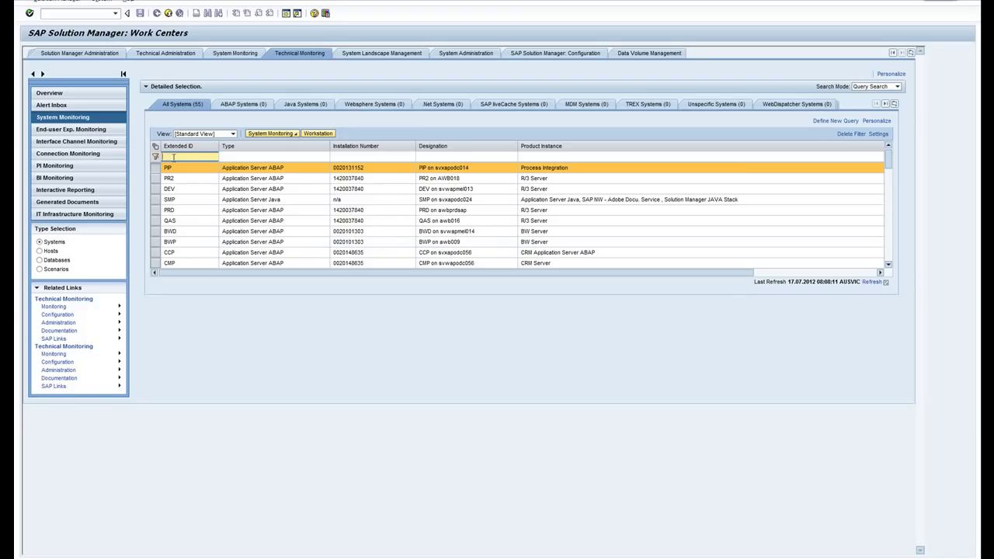
{"action": "type", "text": "ECP"}
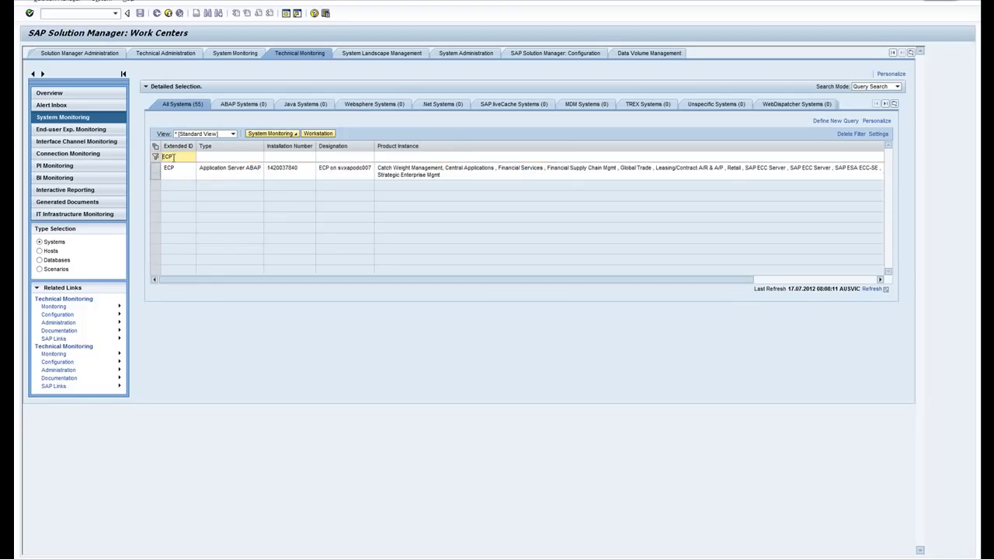
{"action": "left_click", "coordinate": [167, 171]}
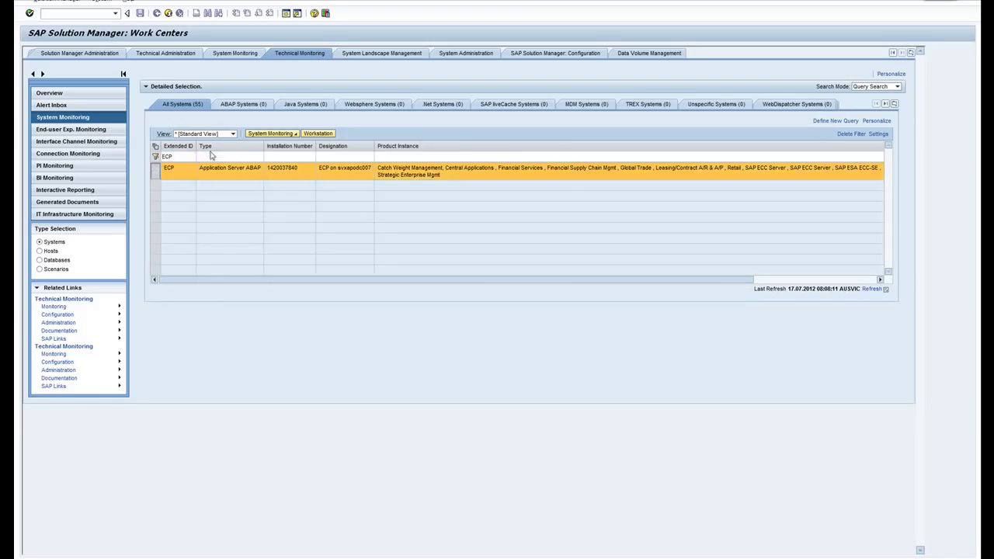
Step: Launch System Monitoring for ECP in a new window
{"action": "left_click", "coordinate": [270, 133]}
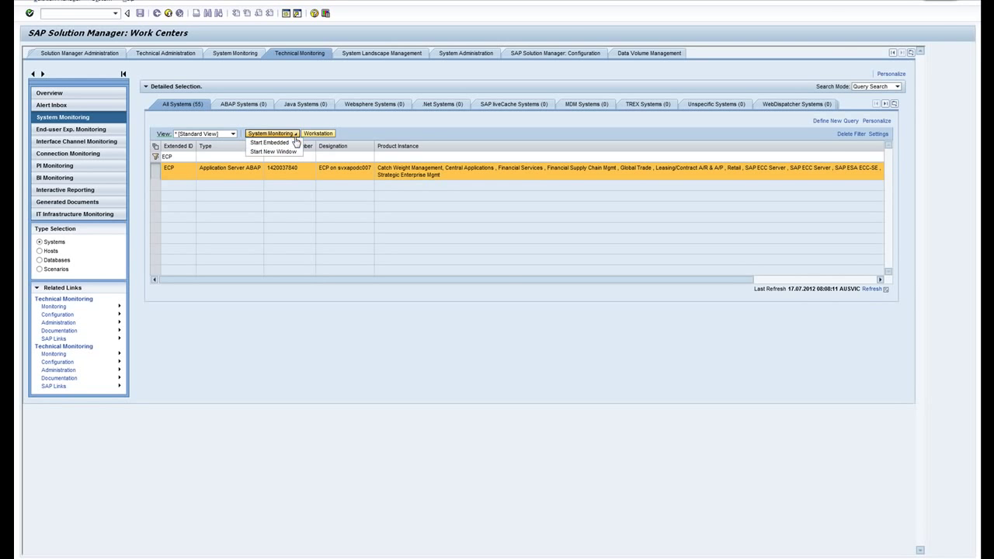
{"action": "left_click", "coordinate": [274, 151]}
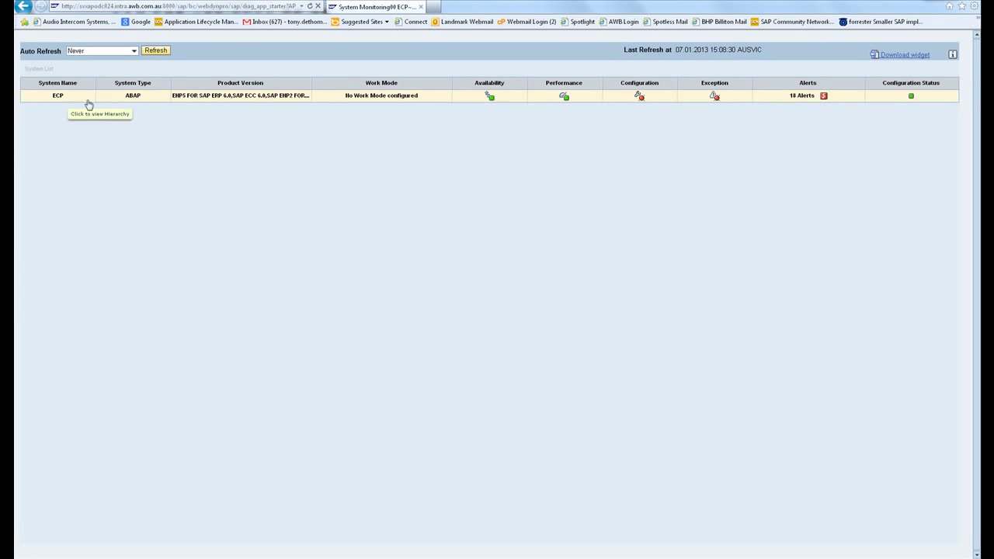
{"action": "mouse_move", "coordinate": [637, 100]}
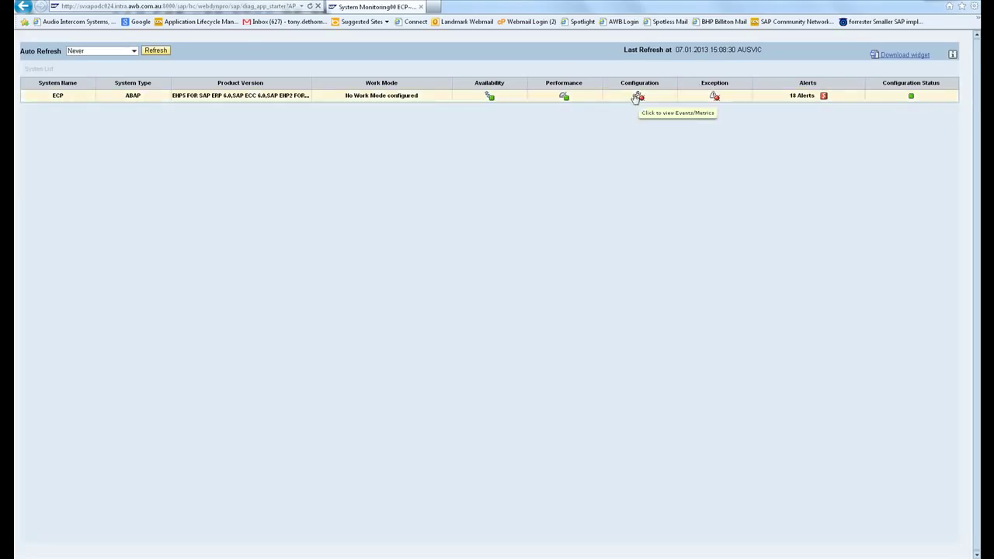
{"action": "mouse_move", "coordinate": [622, 104]}
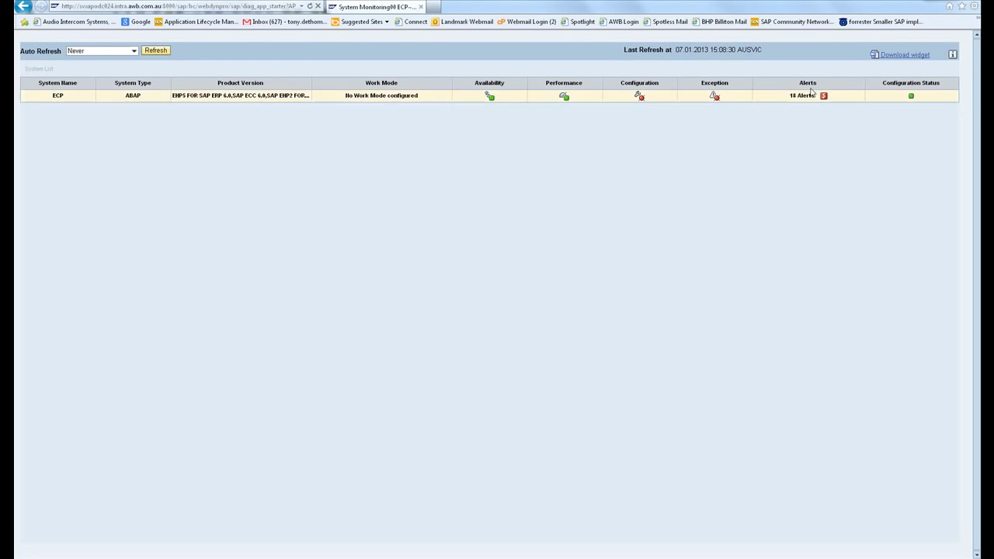
Step: Open the Alert Inbox from the Alerts count in ECP's monitoring summary
{"action": "left_click", "coordinate": [807, 95]}
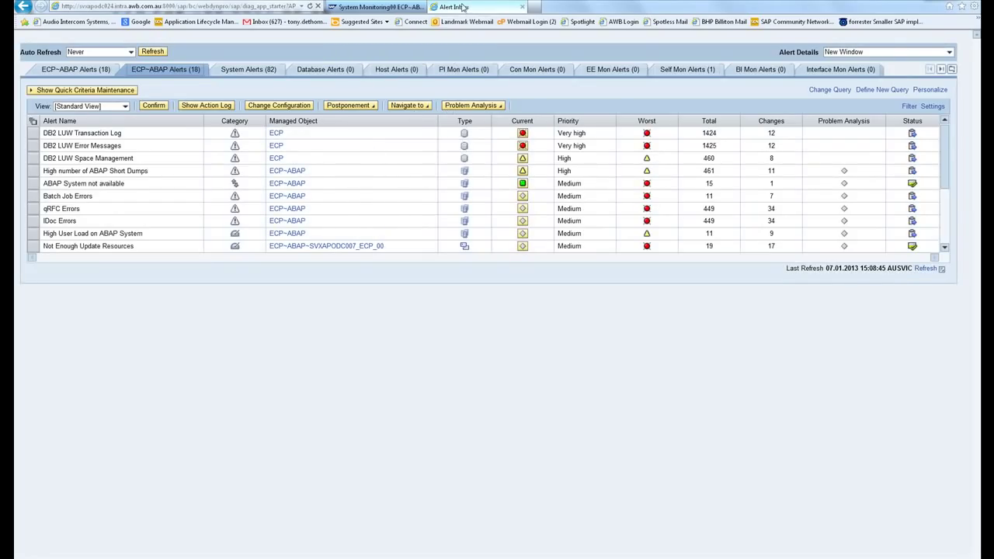
{"action": "mouse_move", "coordinate": [454, 6]}
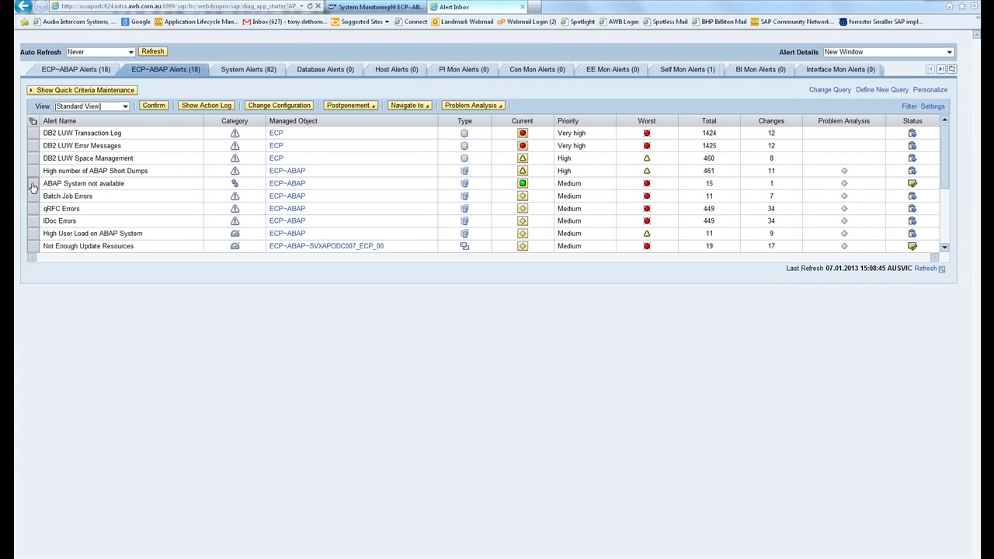
Step: Show details for the 'ABAP System not available' alert and review the remaining ECP~ABAP alerts
{"action": "left_click", "coordinate": [83, 183]}
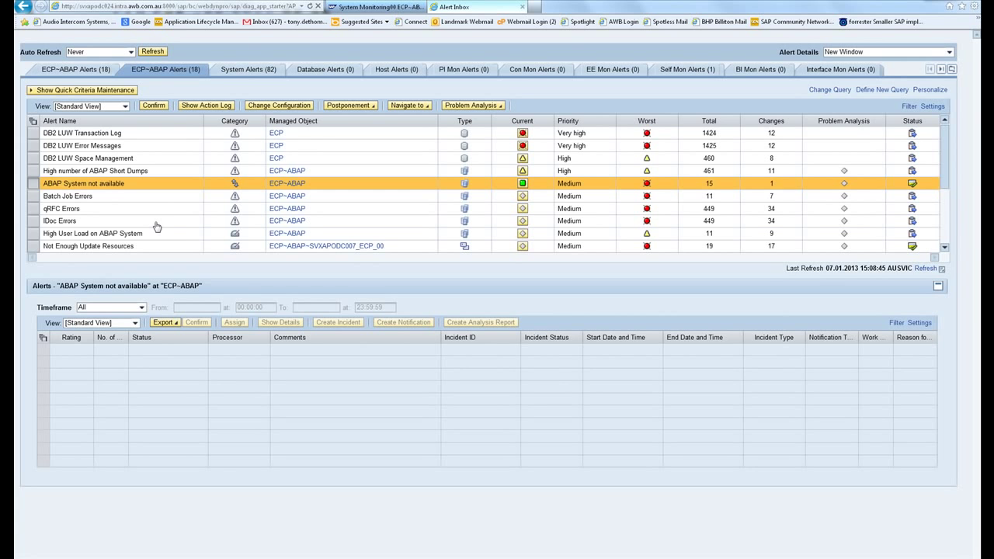
{"action": "mouse_move", "coordinate": [939, 250]}
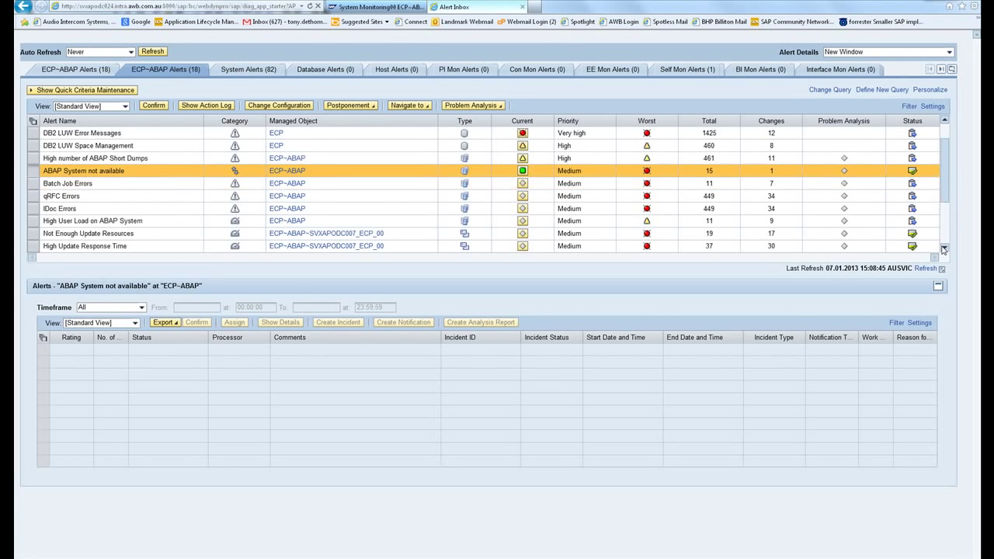
{"action": "scroll", "scroll_direction": "down", "scroll_amount": 3}
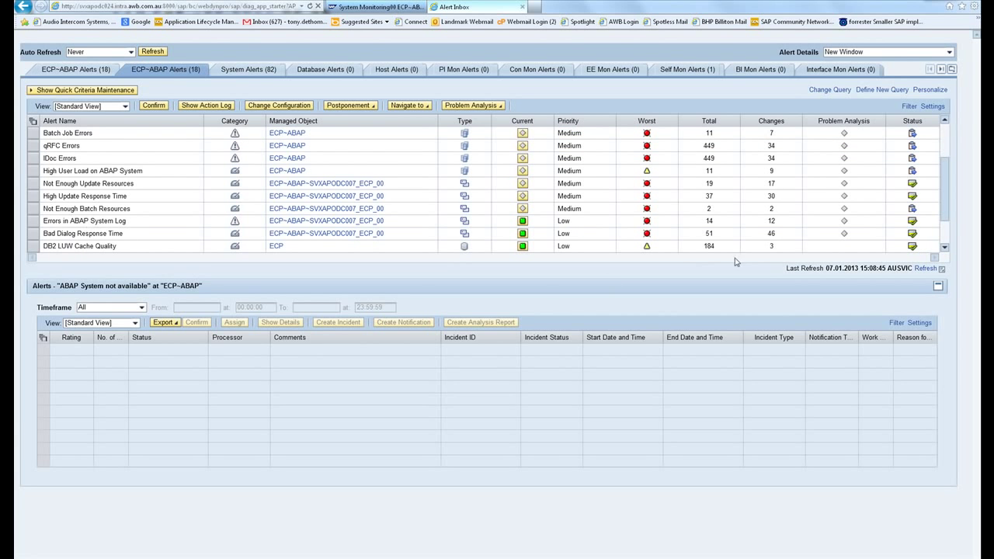
{"action": "mouse_move", "coordinate": [946, 243]}
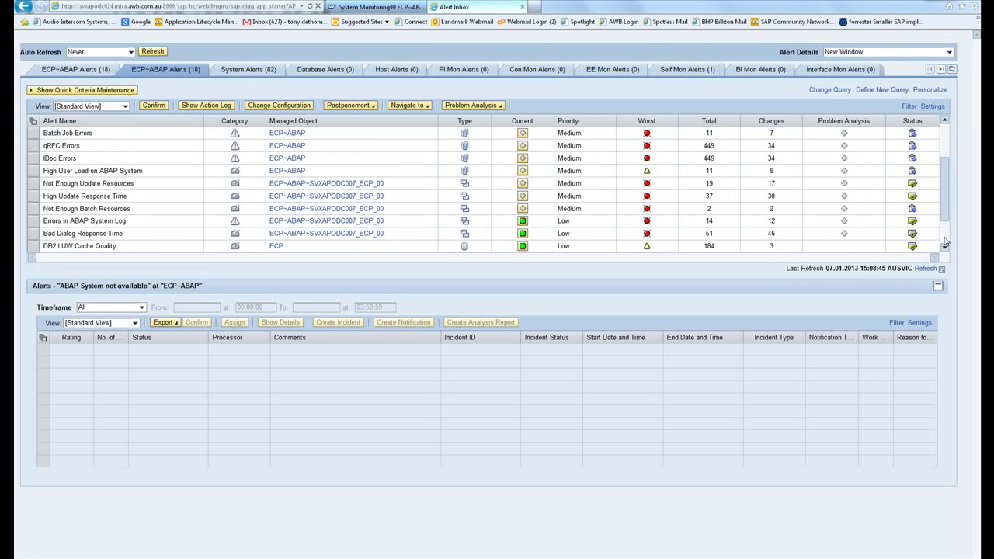
{"action": "scroll", "scroll_direction": "down", "scroll_amount": 3}
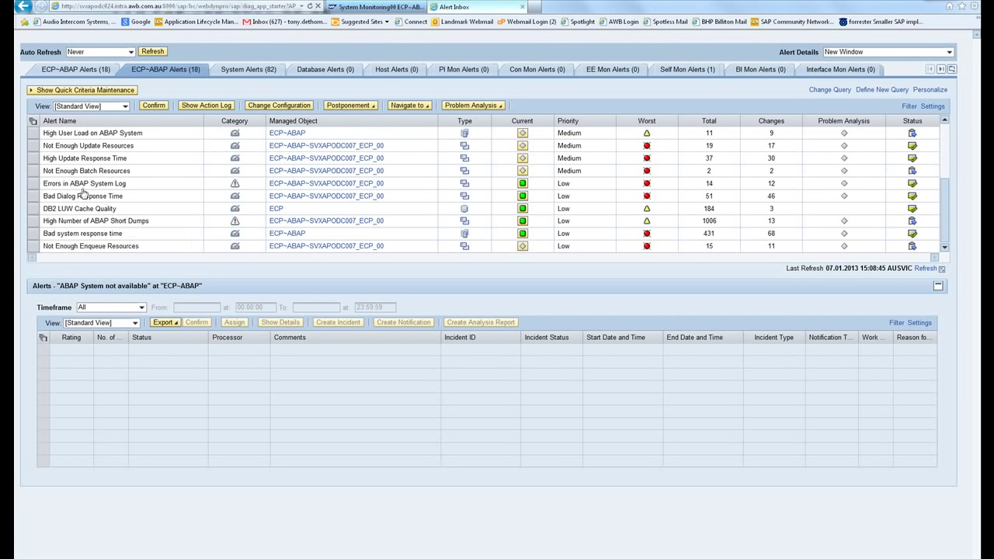
{"action": "mouse_move", "coordinate": [56, 197]}
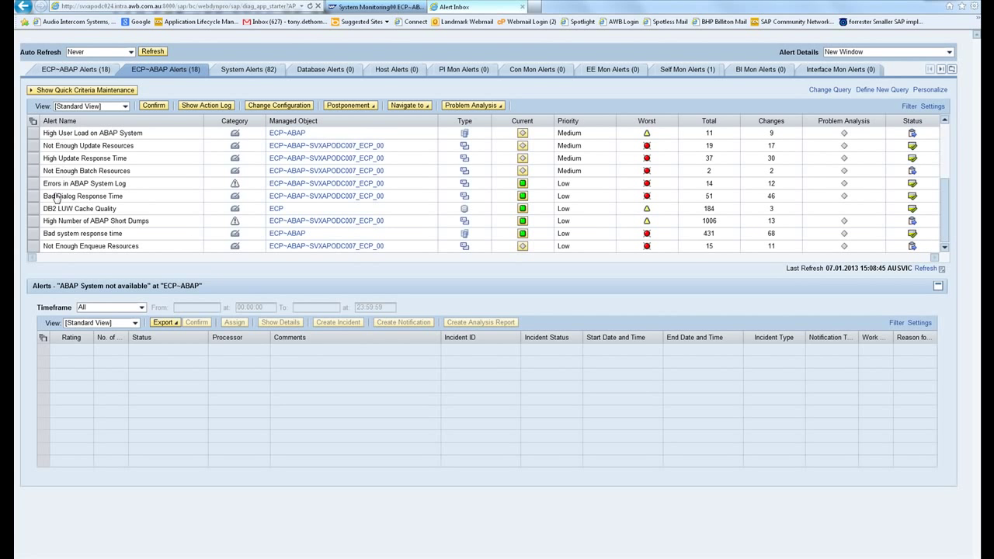
{"action": "left_click", "coordinate": [96, 221]}
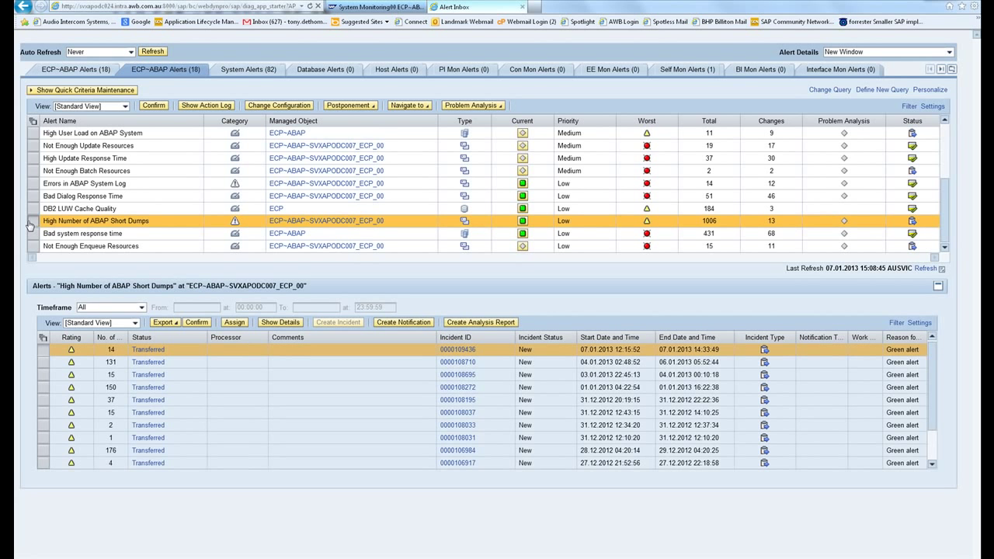
{"action": "mouse_move", "coordinate": [640, 230]}
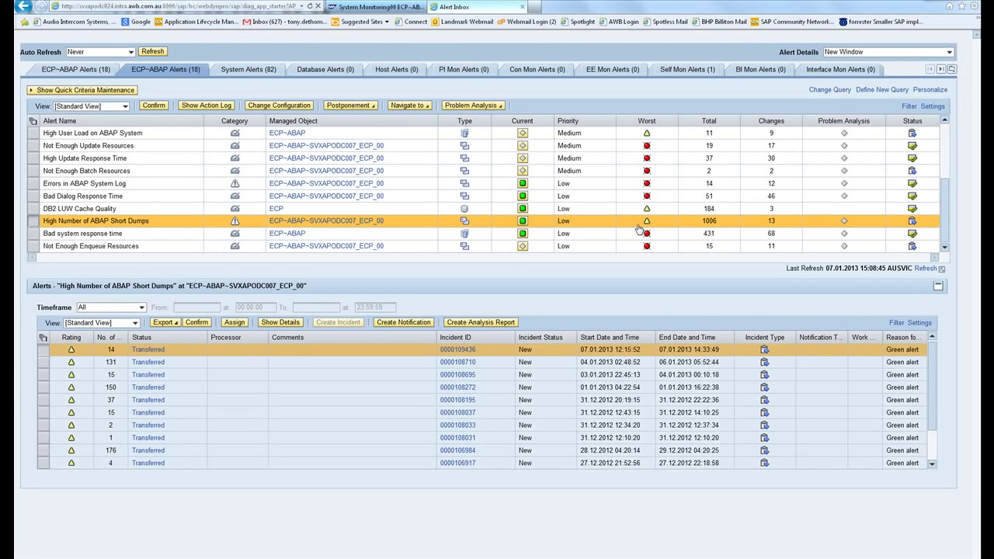
{"action": "mouse_move", "coordinate": [709, 227]}
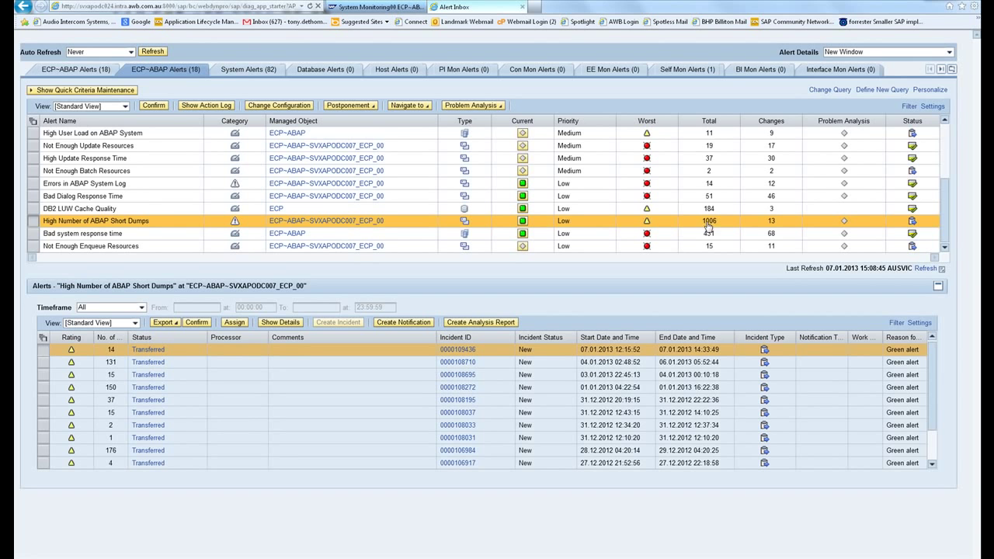
{"action": "mouse_move", "coordinate": [494, 373]}
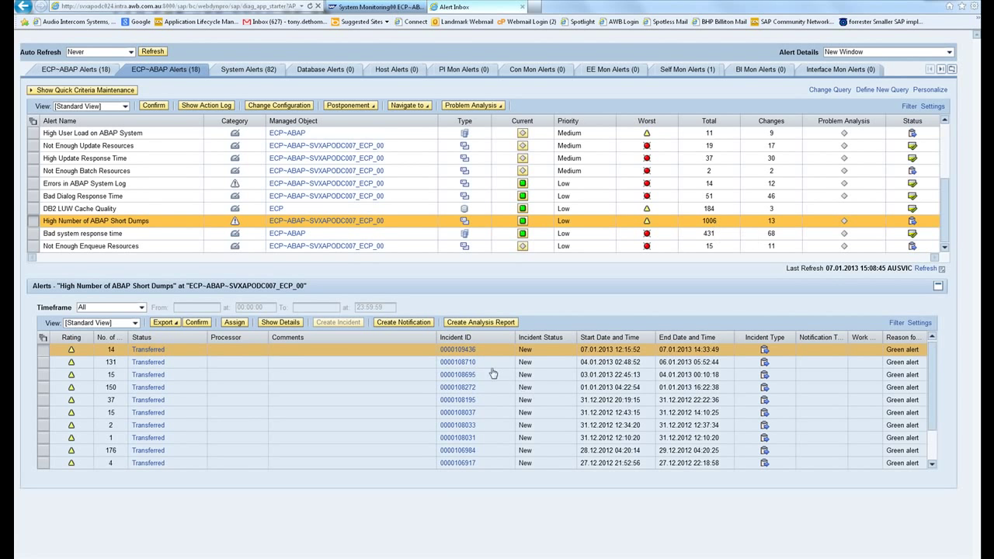
{"action": "mouse_move", "coordinate": [122, 344]}
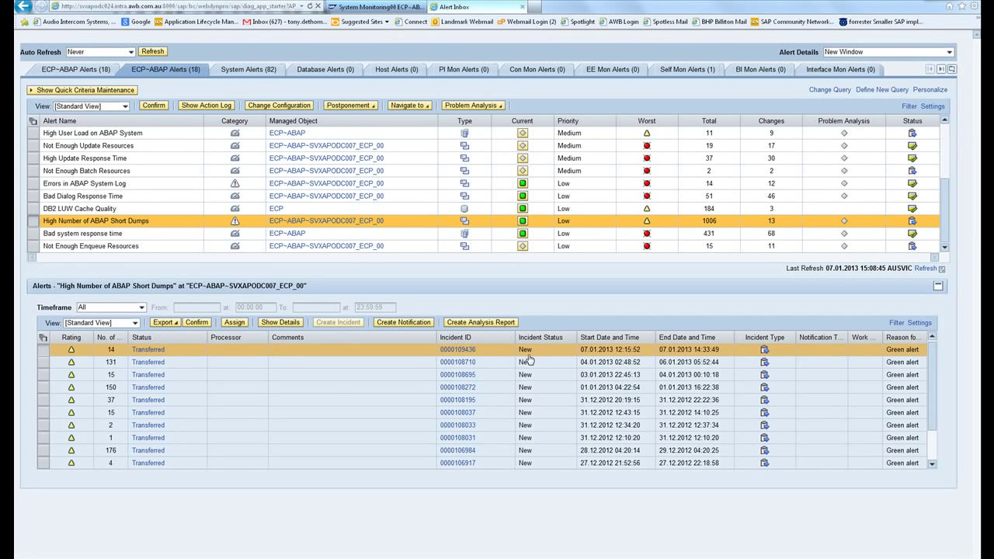
{"action": "mouse_move", "coordinate": [109, 352]}
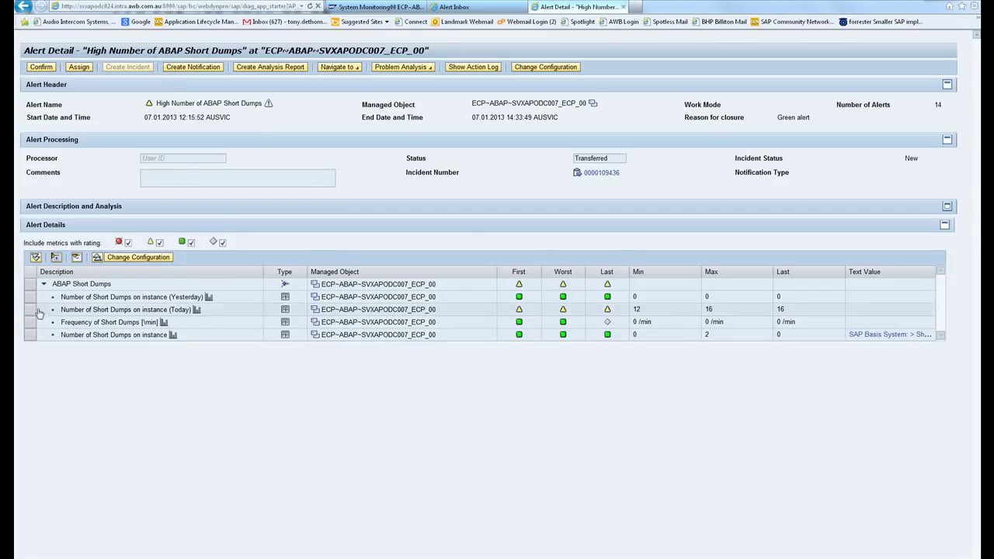
Step: Select the 'Number of Short Dumps on instance (Yesterday)' metric row
{"action": "left_click", "coordinate": [132, 296]}
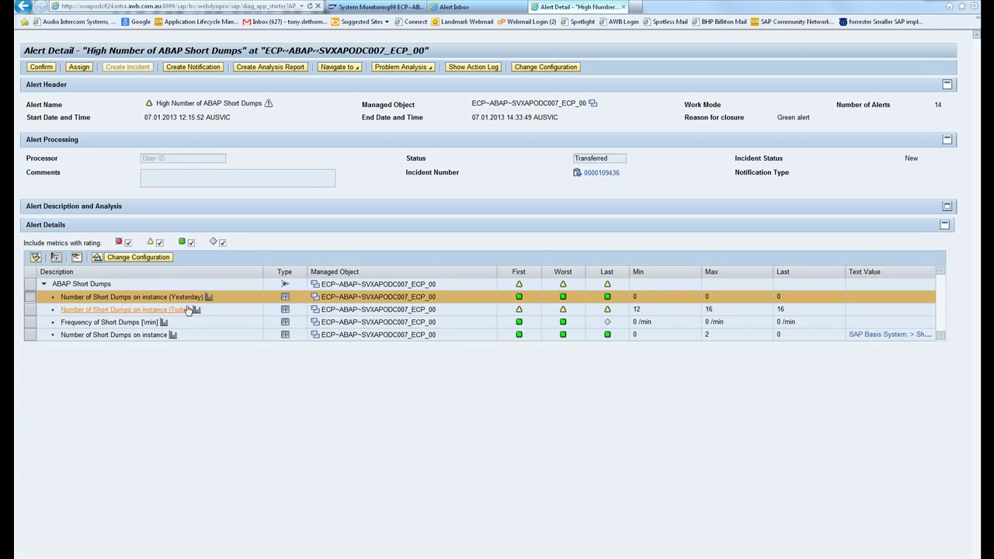
Step: Show the short-dumps metric's thresholds (yellow 10, red 100) and description
{"action": "left_click", "coordinate": [130, 309]}
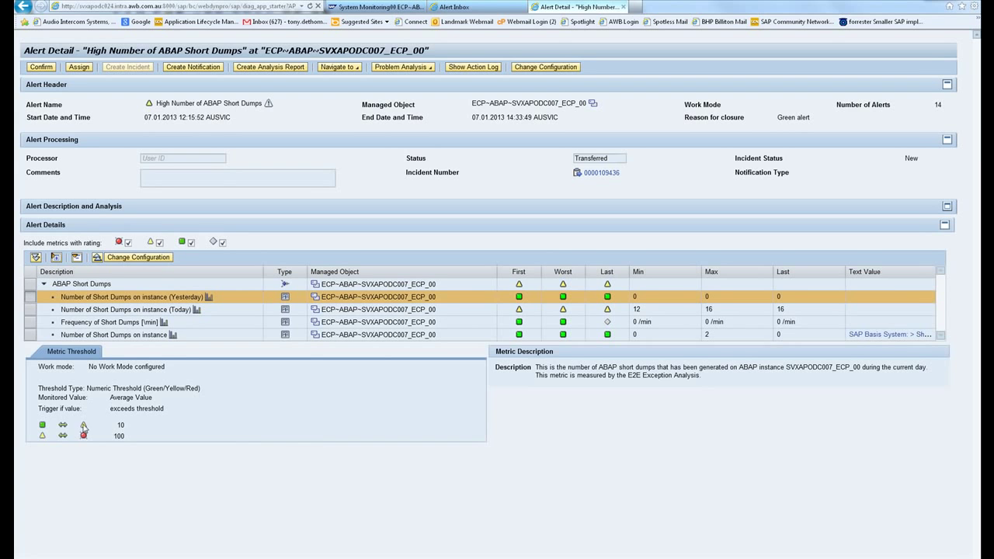
{"action": "mouse_move", "coordinate": [42, 426]}
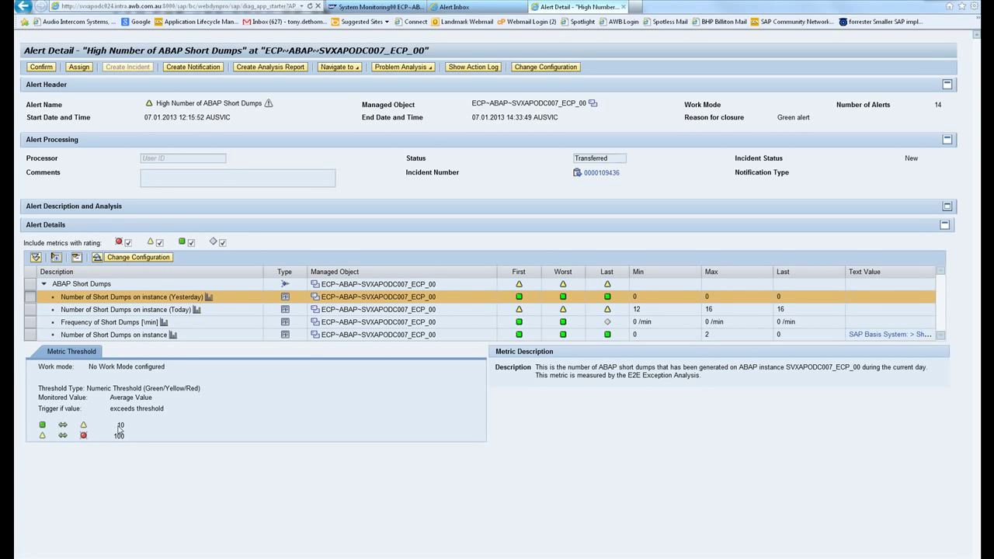
{"action": "mouse_move", "coordinate": [121, 426]}
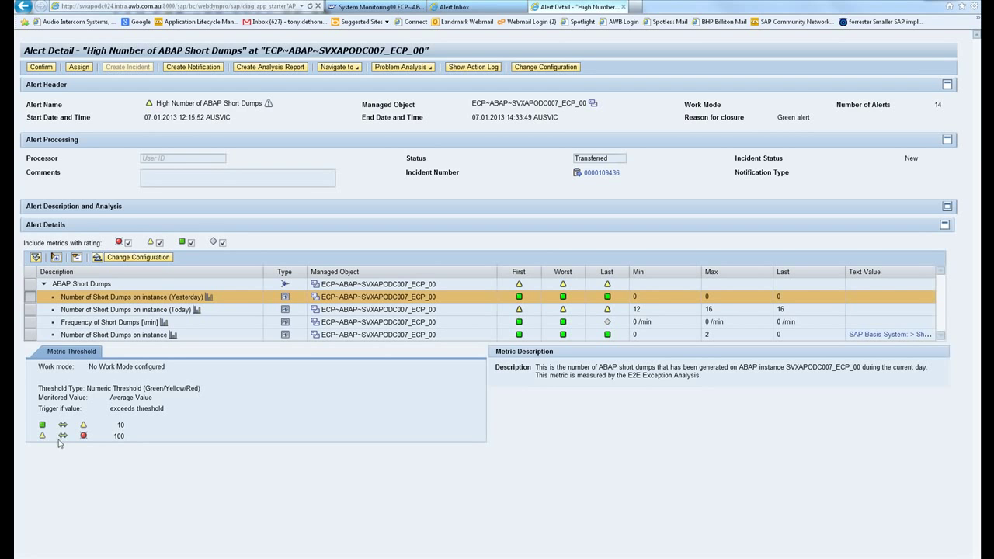
{"action": "mouse_move", "coordinate": [112, 443]}
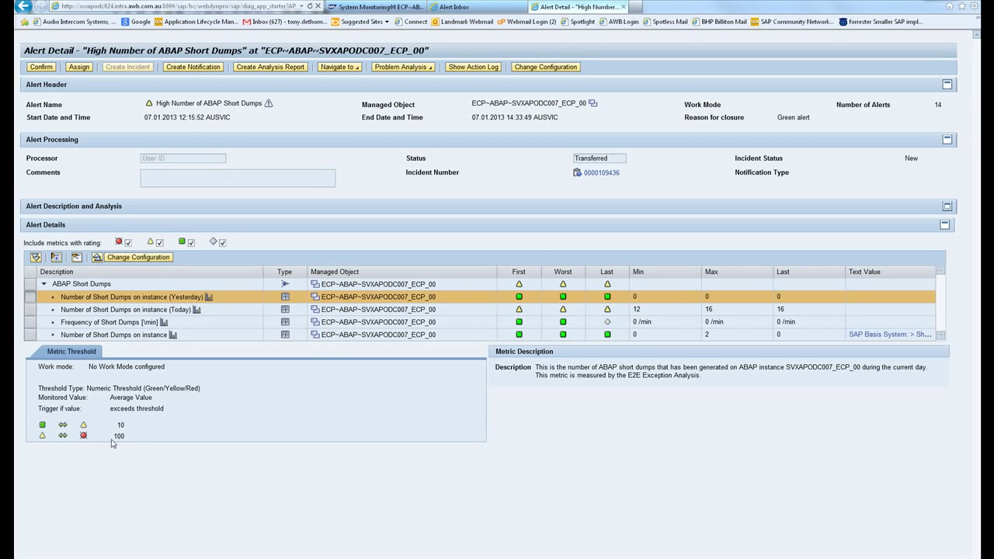
{"action": "mouse_move", "coordinate": [118, 435]}
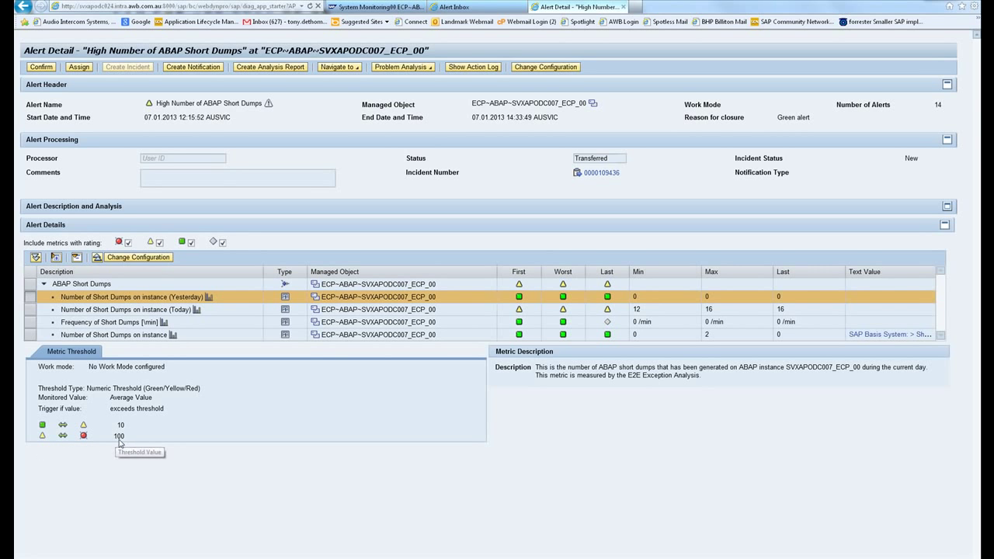
{"action": "mouse_move", "coordinate": [118, 441]}
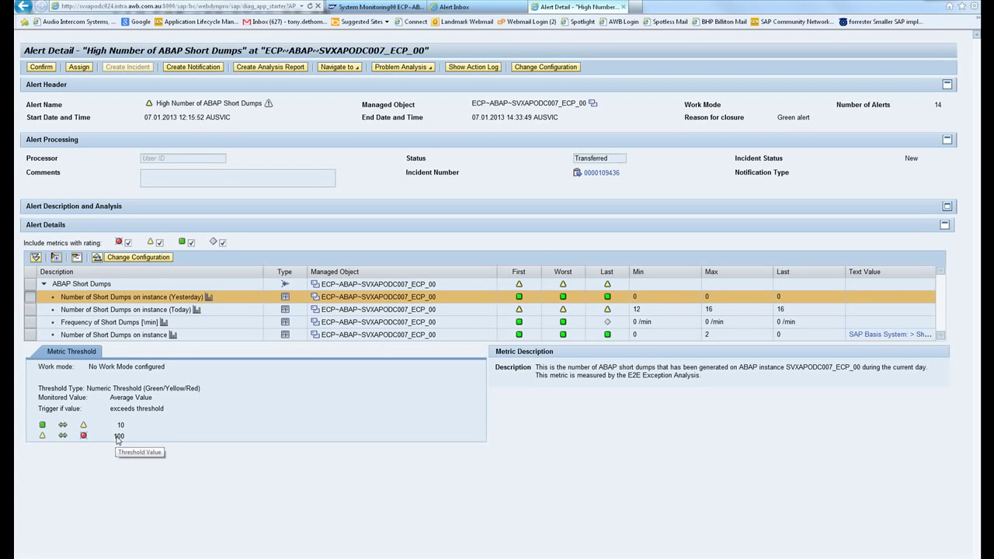
{"action": "mouse_move", "coordinate": [84, 435]}
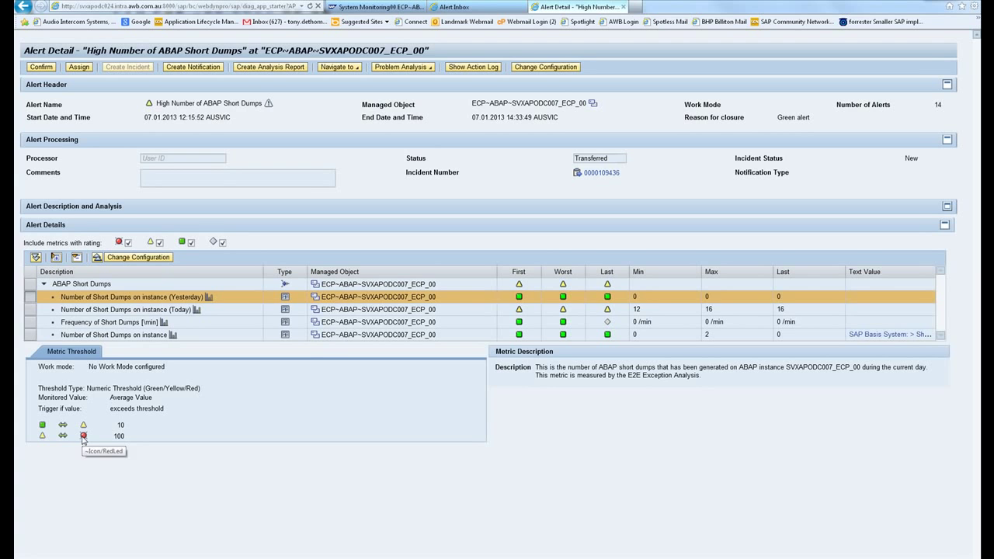
{"action": "mouse_move", "coordinate": [96, 258]}
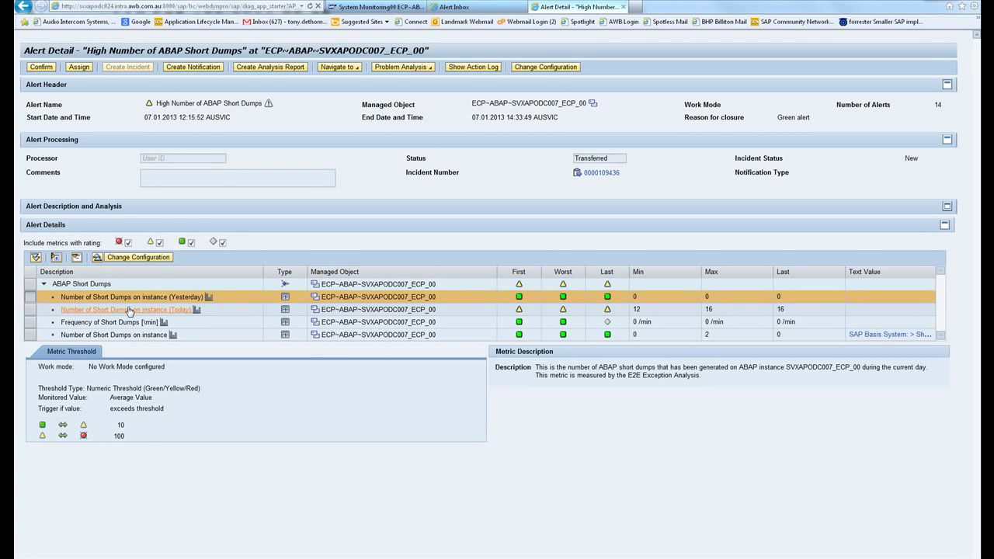
{"action": "mouse_move", "coordinate": [127, 309]}
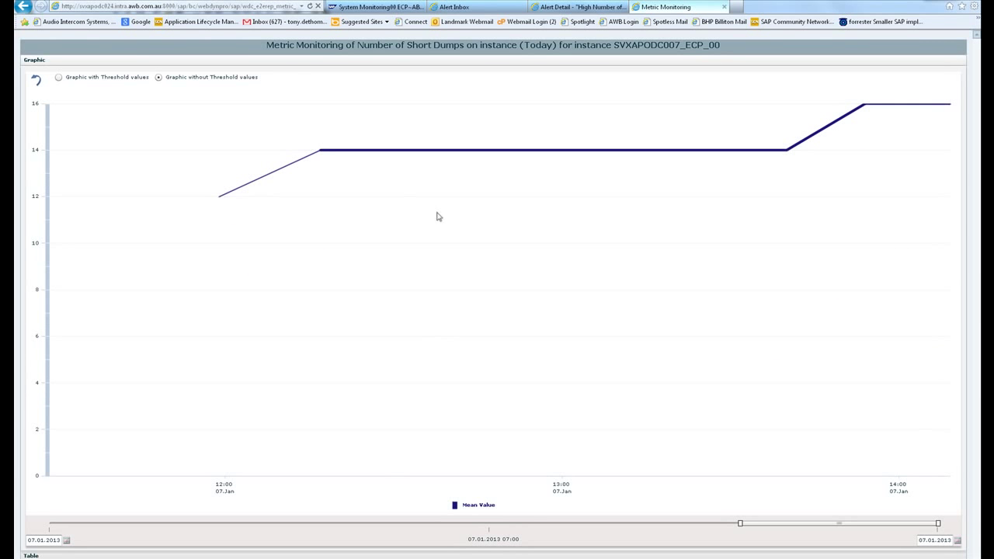
{"action": "mouse_move", "coordinate": [740, 522]}
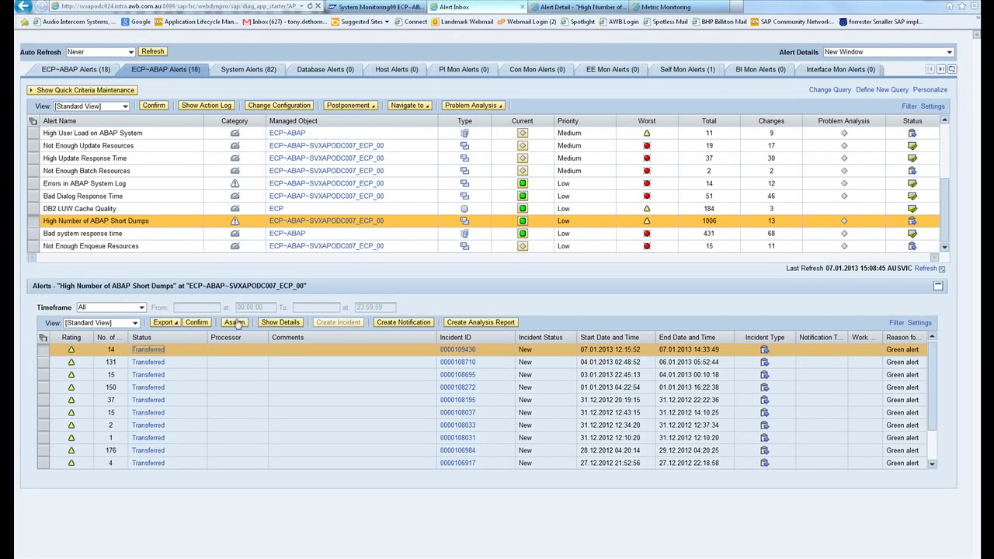
{"action": "mouse_move", "coordinate": [134, 351]}
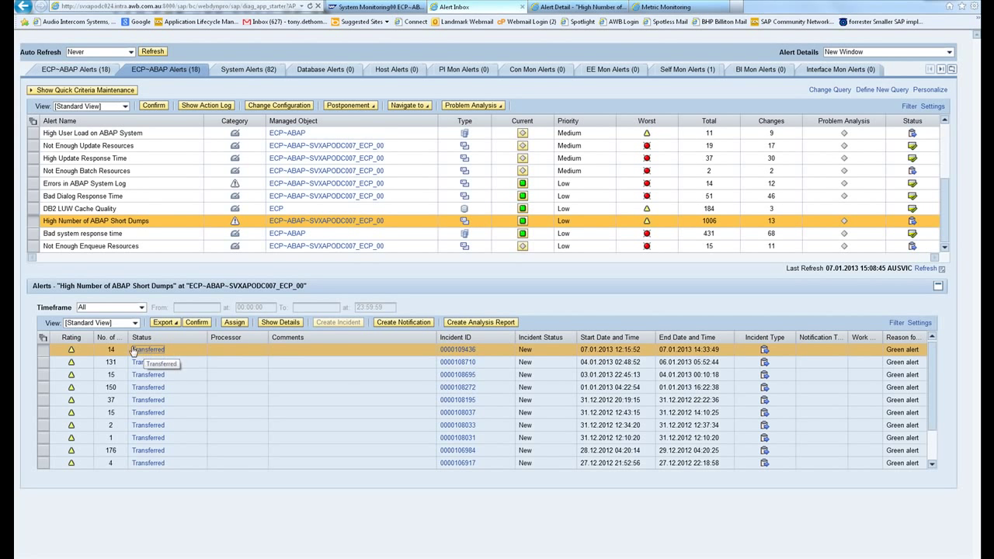
{"action": "mouse_move", "coordinate": [230, 346]}
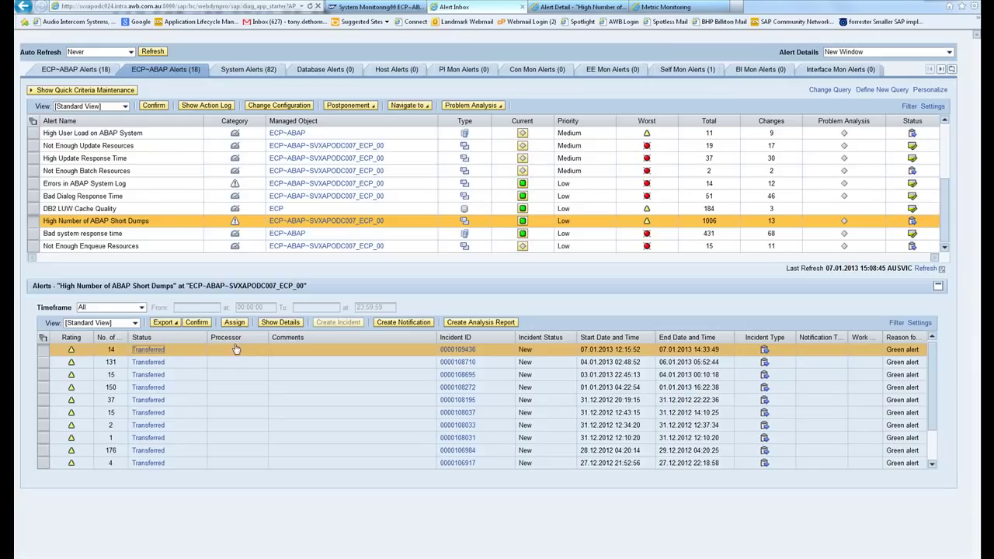
Step: Switch back to the ECP System Monitoring summary browser tab
{"action": "left_click", "coordinate": [376, 6]}
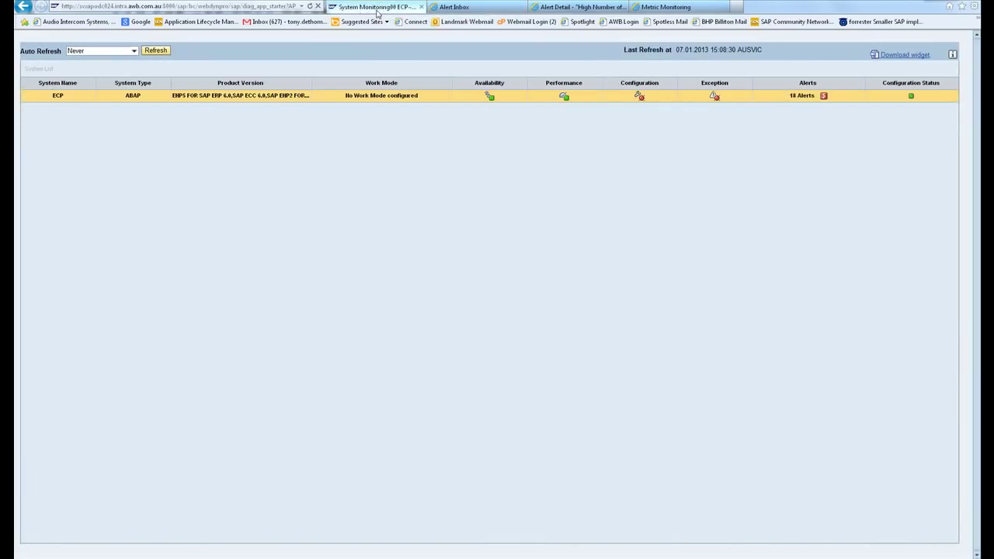
{"action": "mouse_move", "coordinate": [402, 96]}
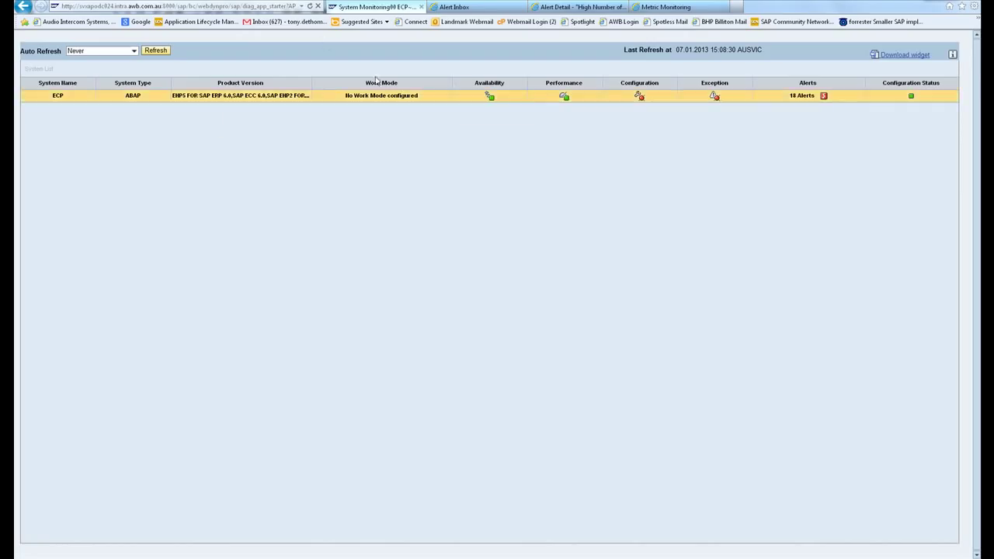
{"action": "mouse_move", "coordinate": [397, 103]}
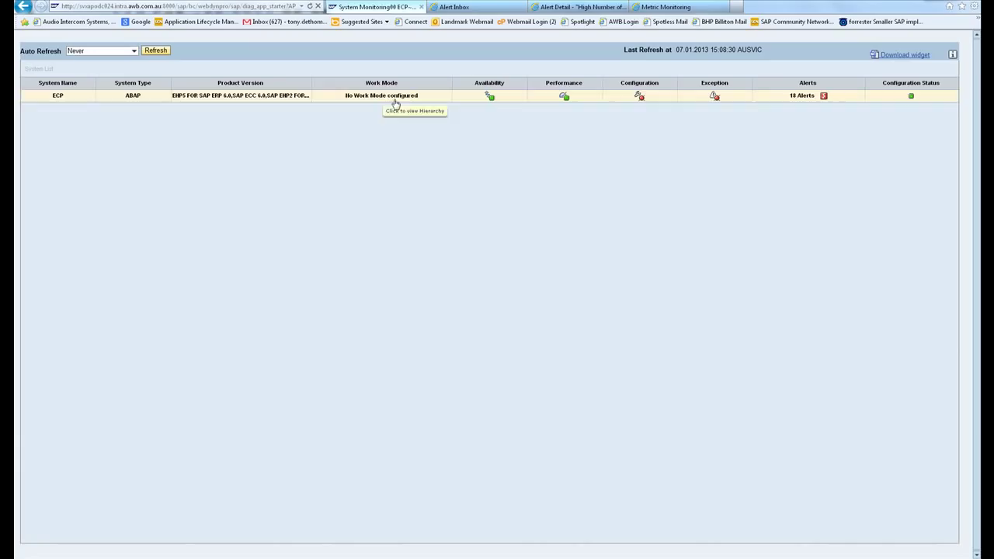
{"action": "mouse_move", "coordinate": [640, 100]}
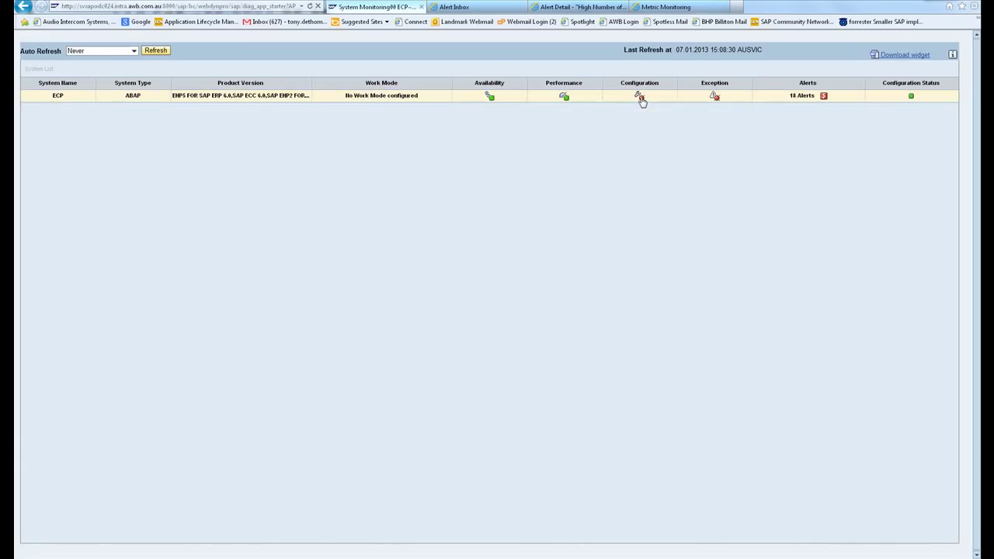
{"action": "mouse_move", "coordinate": [642, 99]}
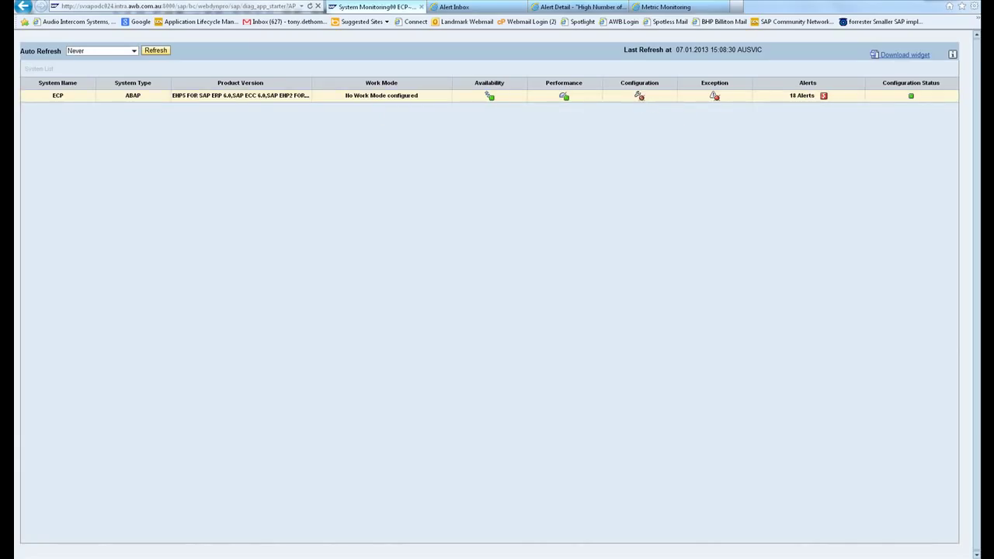
Step: Open the system hierarchy view for ECP from the monitoring overview
{"action": "left_click", "coordinate": [56, 95]}
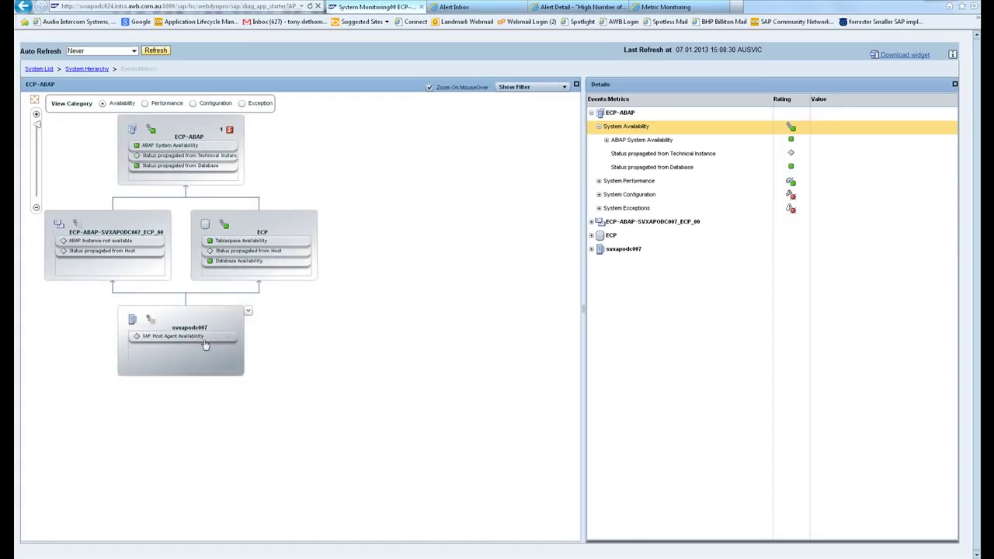
{"action": "mouse_move", "coordinate": [217, 320]}
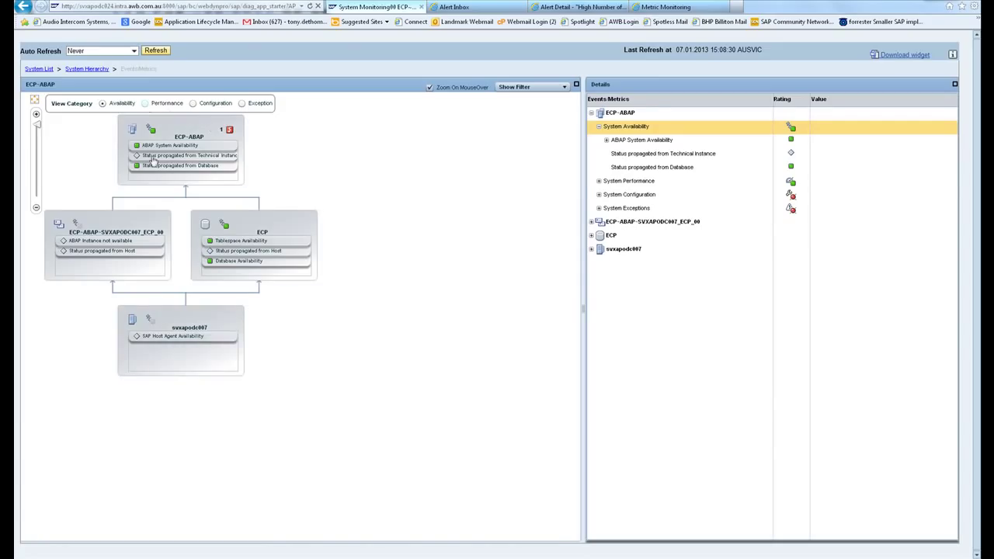
Step: Show the Performance and then Exception metric categories across the ECP hierarchy
{"action": "left_click", "coordinate": [146, 102]}
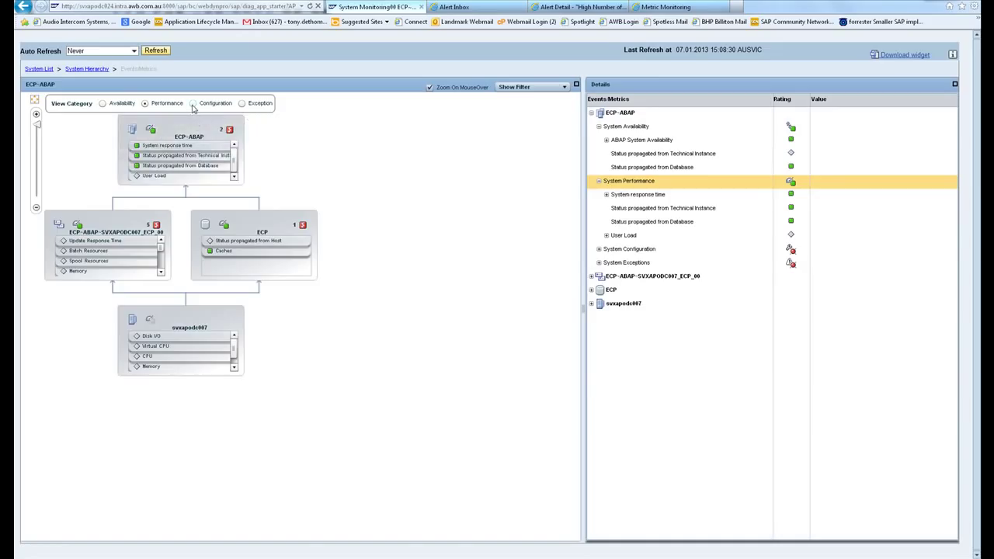
{"action": "left_click", "coordinate": [193, 102]}
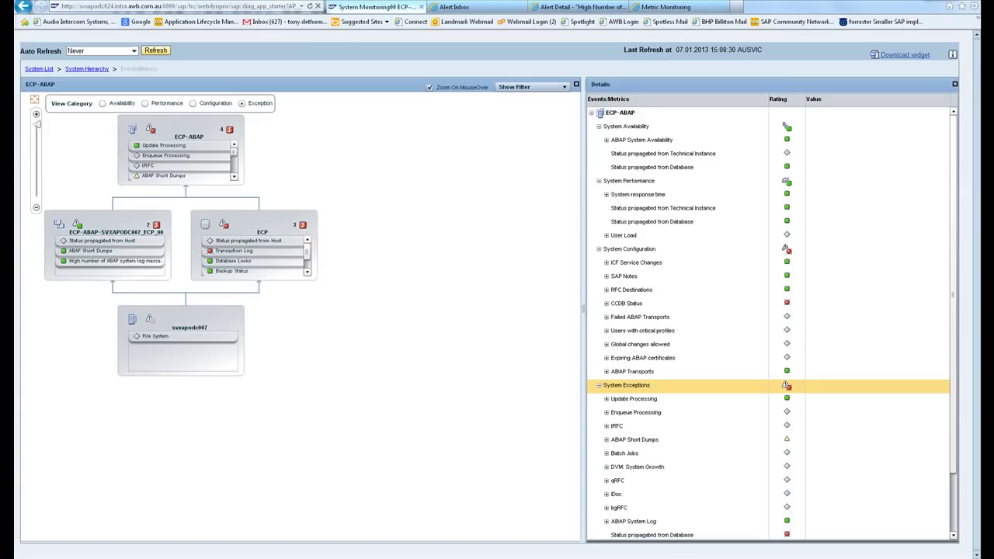
Step: Expand the IDoc metrics under System Exceptions and launch the ECP-ABAP alert inbox
{"action": "scroll", "scroll_direction": "down", "scroll_amount": 3}
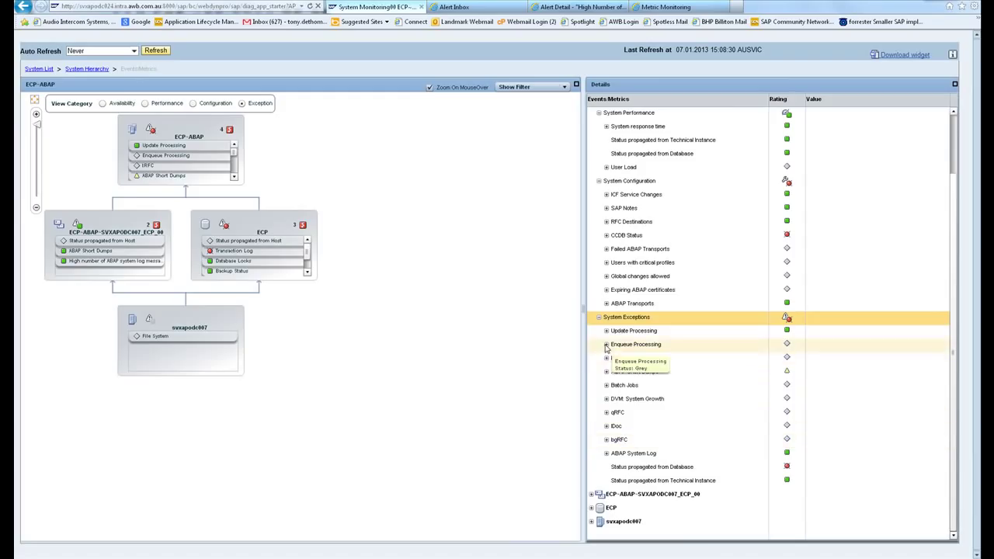
{"action": "mouse_move", "coordinate": [608, 458]}
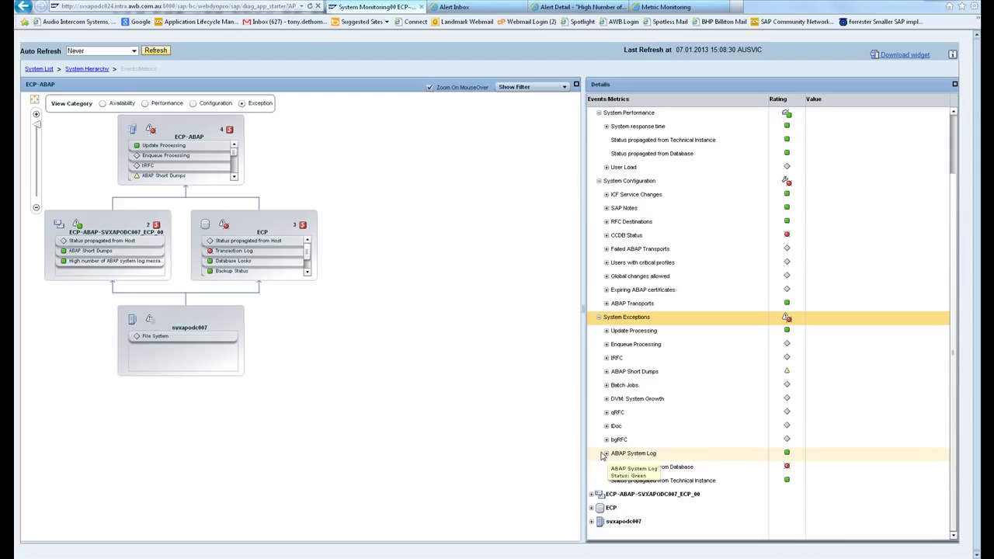
{"action": "mouse_move", "coordinate": [613, 385]}
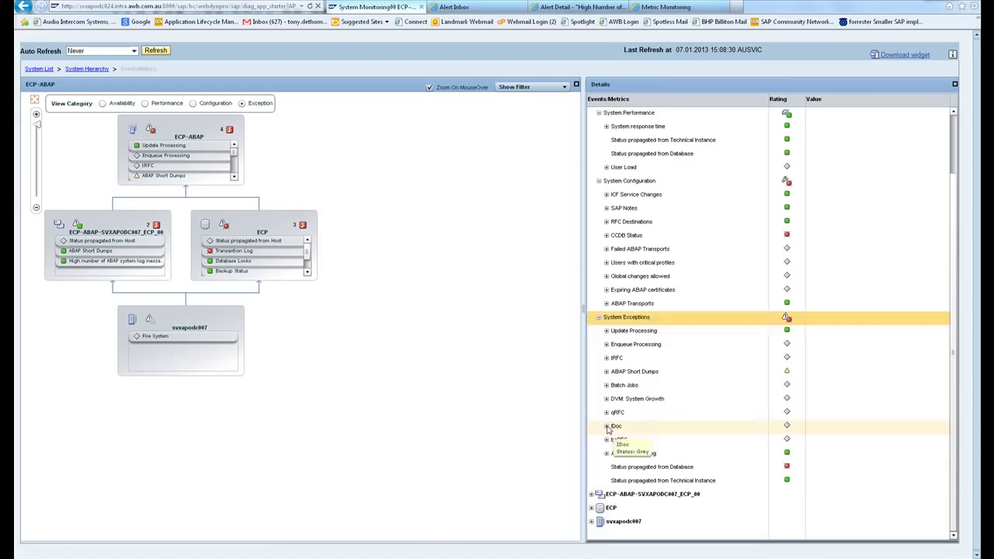
{"action": "left_click", "coordinate": [606, 425]}
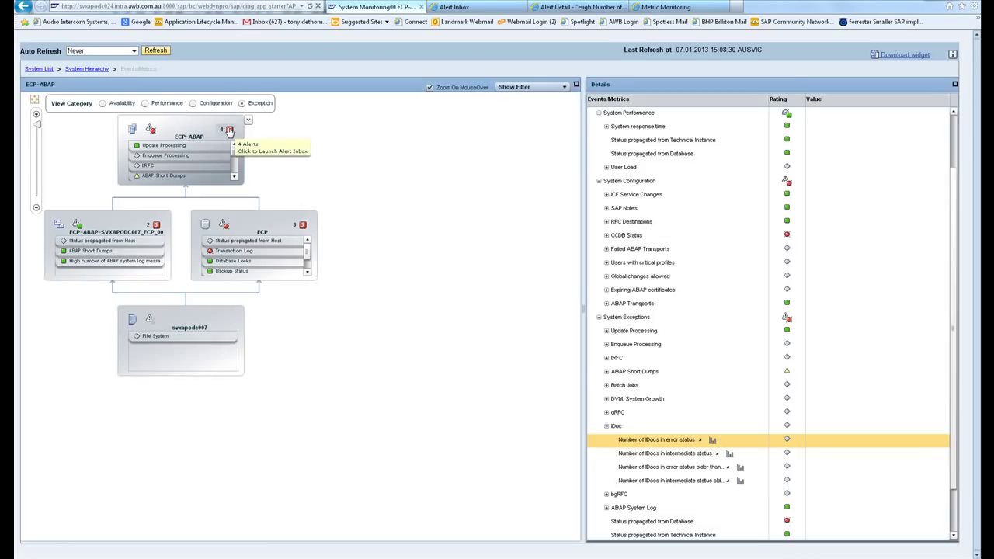
{"action": "left_click", "coordinate": [954, 84]}
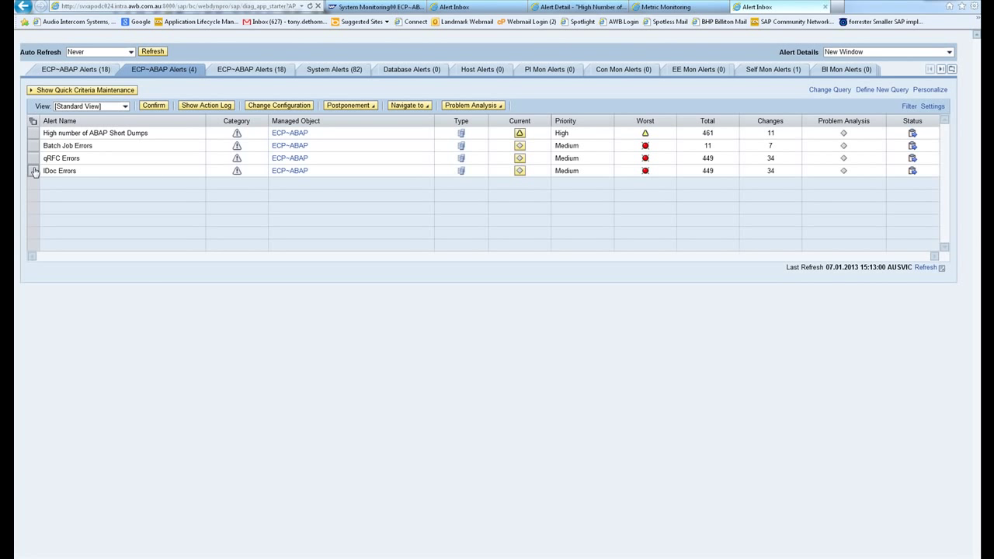
Step: Show the Alert Detail of the ECP~ABAP IDoc Errors alert with 19 occurrences
{"action": "left_click", "coordinate": [59, 169]}
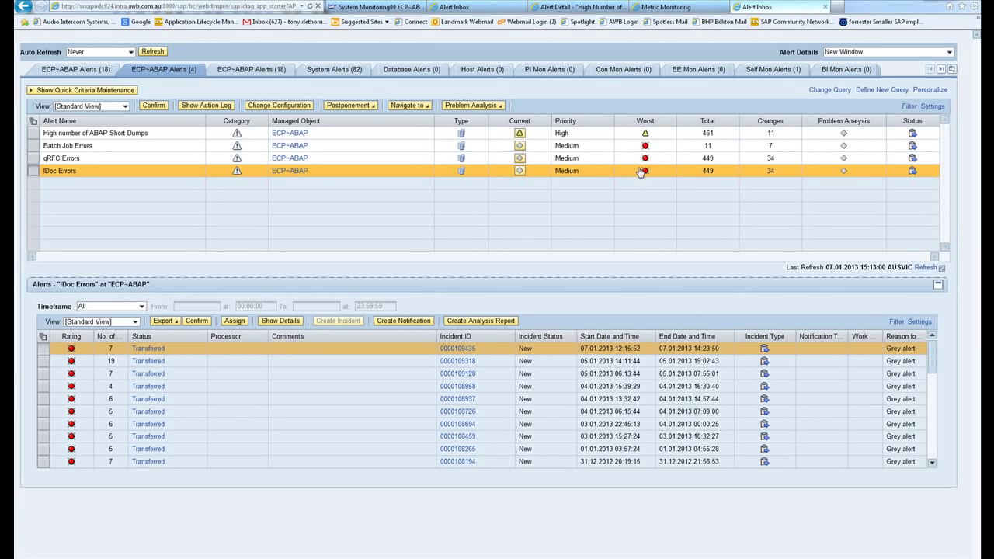
{"action": "mouse_move", "coordinate": [44, 364]}
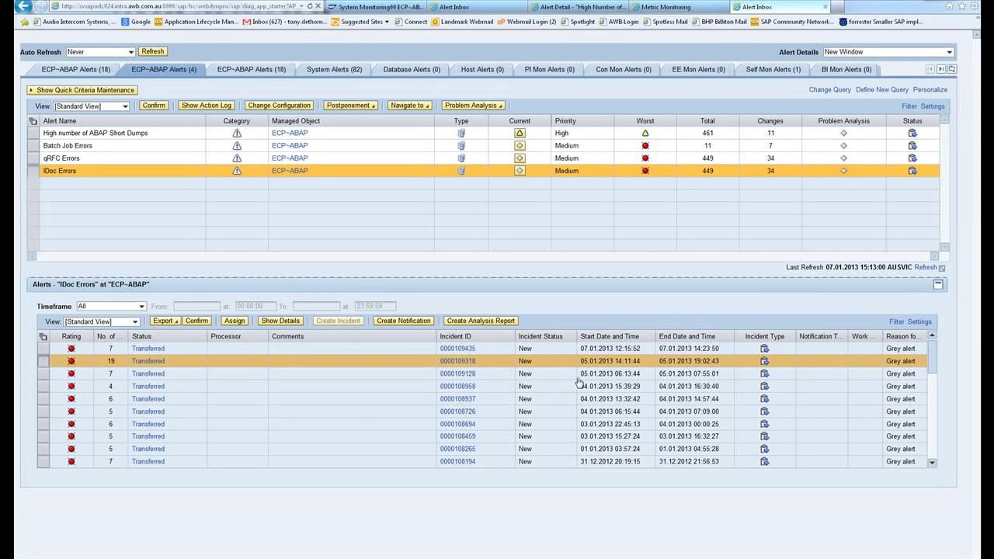
{"action": "mouse_move", "coordinate": [414, 370]}
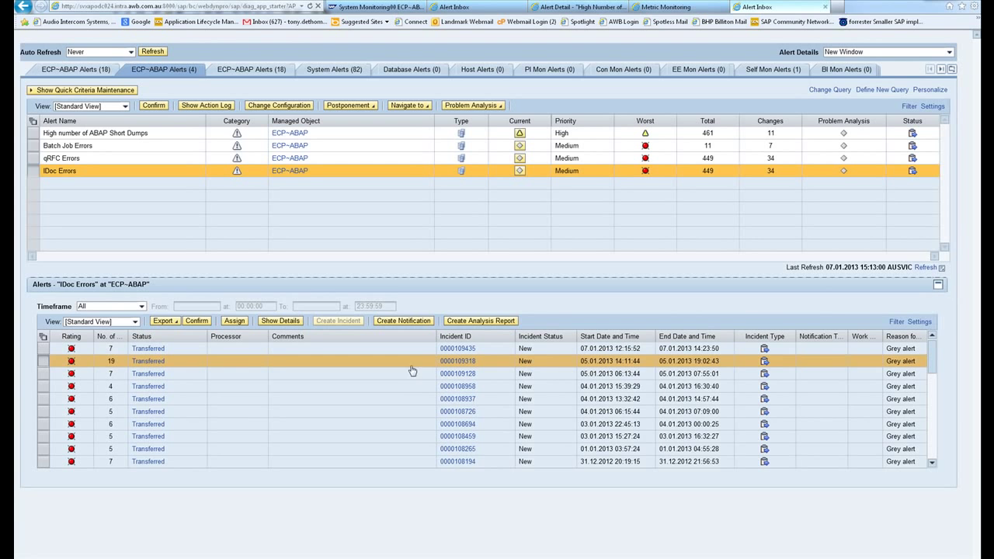
{"action": "mouse_move", "coordinate": [109, 336]}
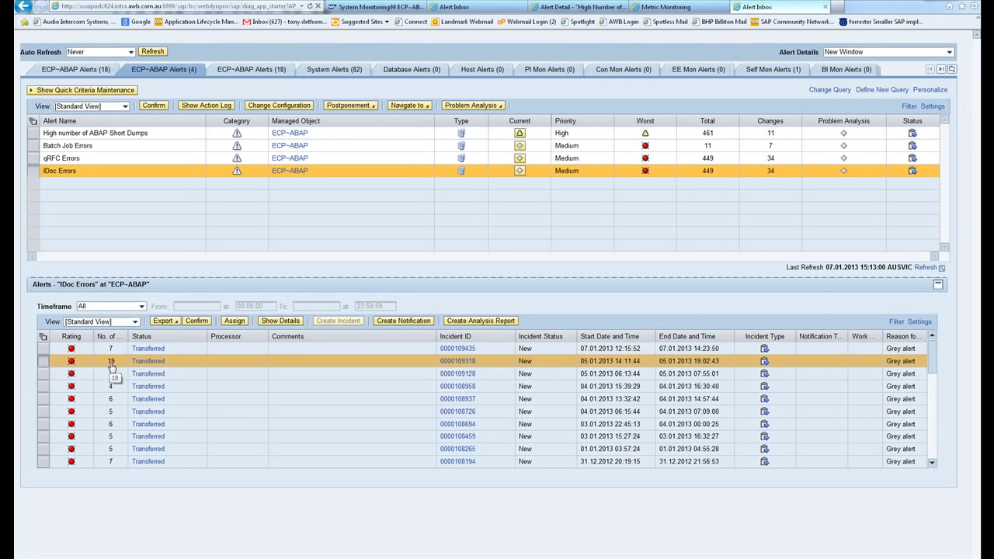
{"action": "mouse_move", "coordinate": [147, 361]}
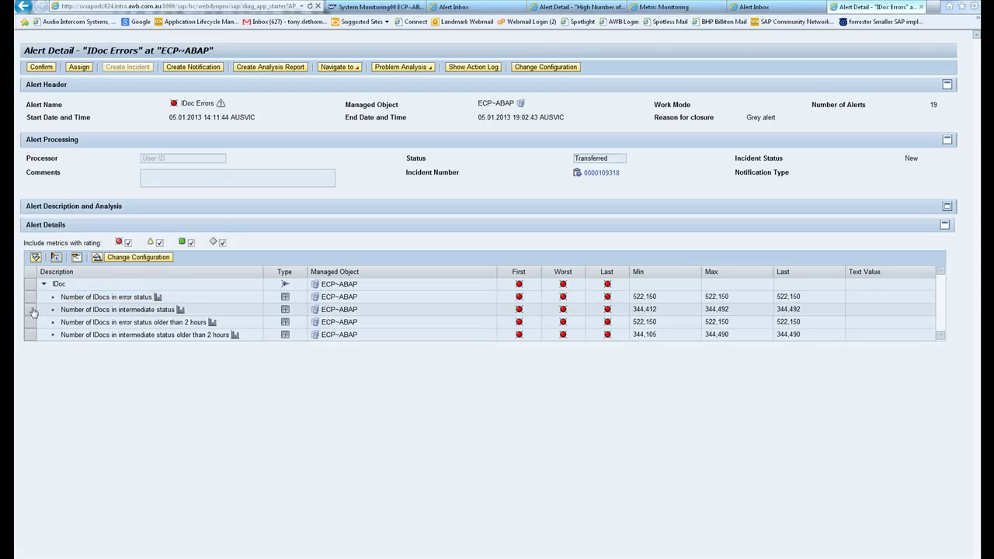
Step: Select 'Number of IDocs in intermediate status' to reveal its metric threshold and description
{"action": "left_click", "coordinate": [116, 310]}
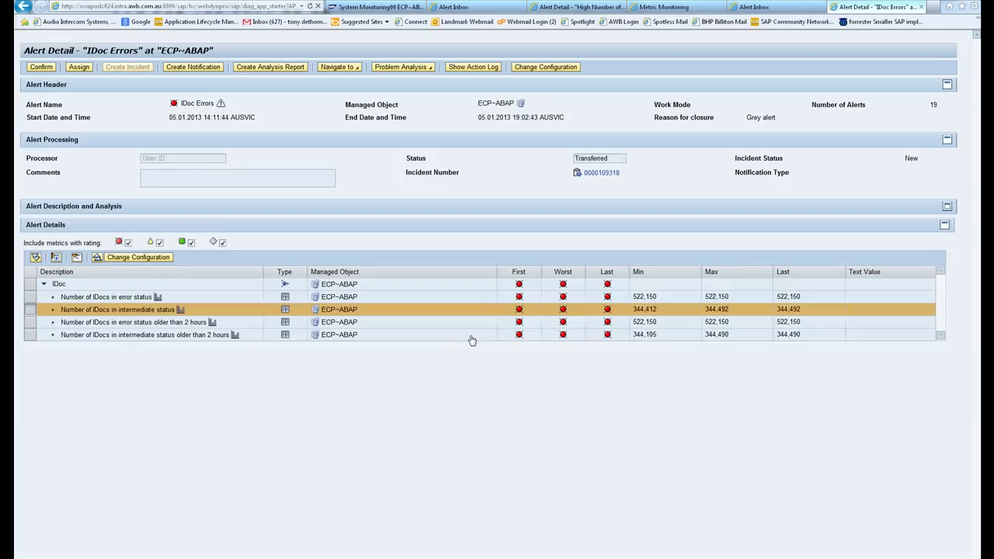
{"action": "left_click", "coordinate": [118, 309]}
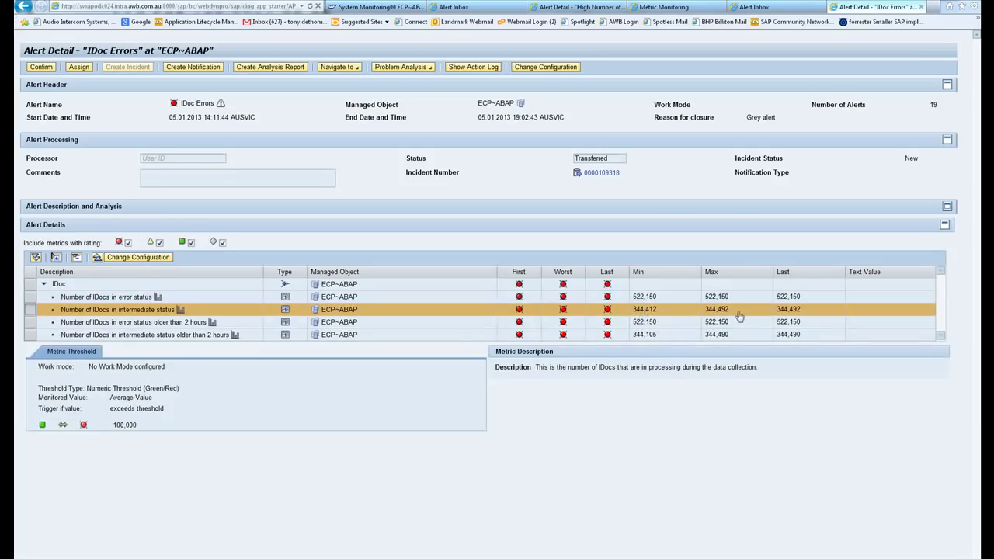
{"action": "mouse_move", "coordinate": [208, 426]}
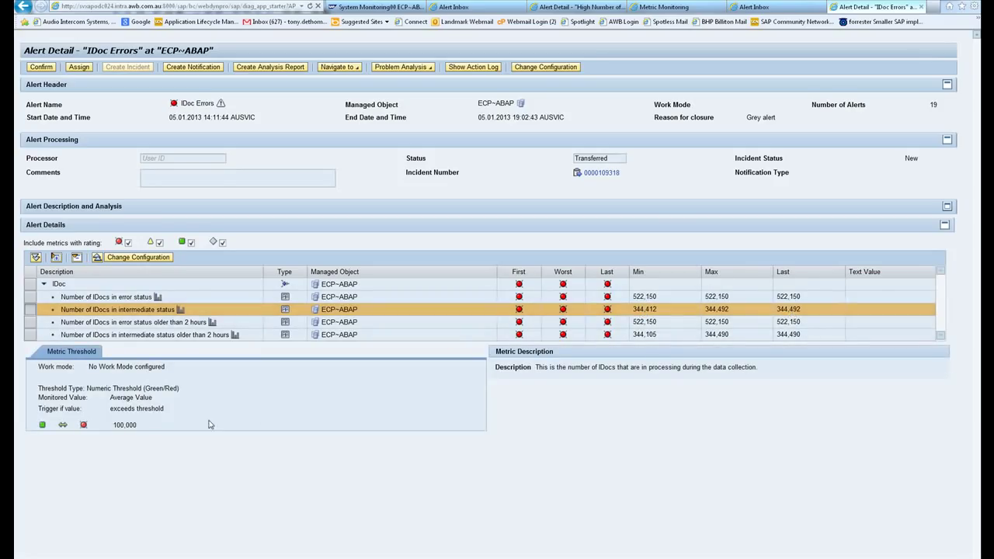
{"action": "mouse_move", "coordinate": [137, 431]}
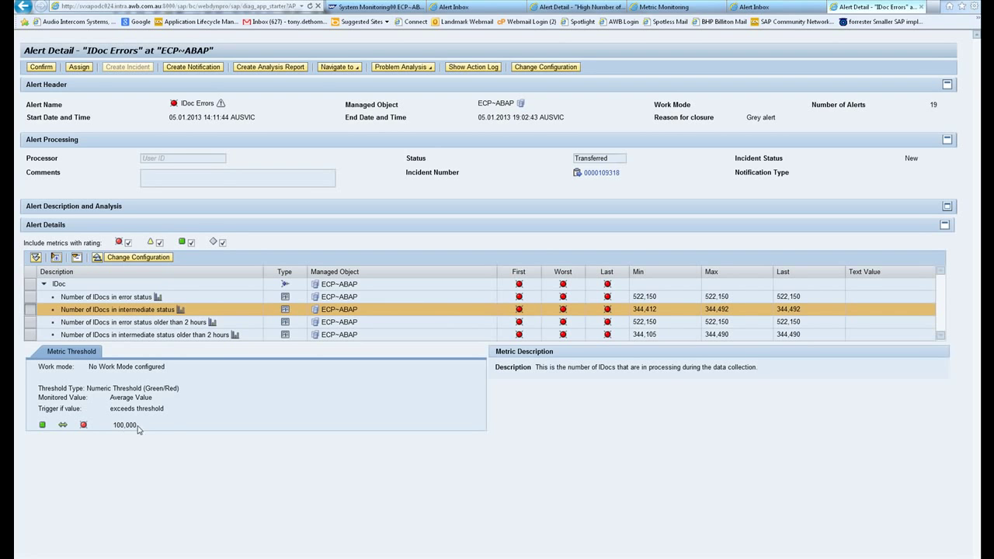
{"action": "mouse_move", "coordinate": [124, 435]}
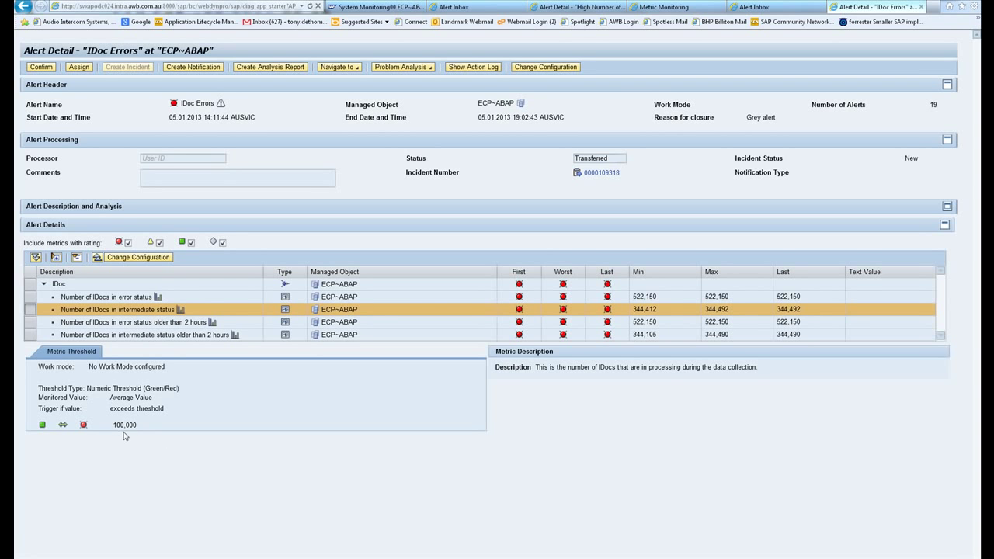
{"action": "mouse_move", "coordinate": [124, 426]}
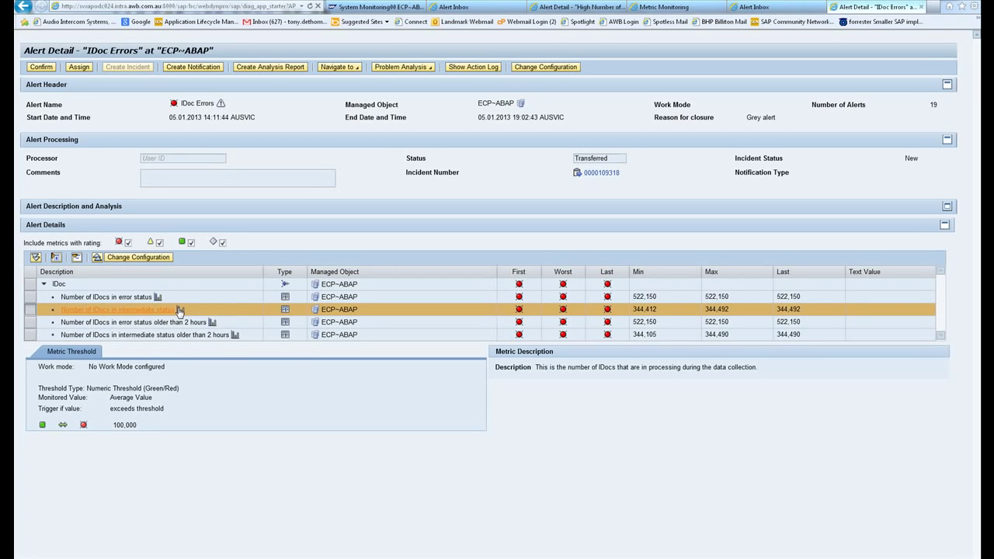
{"action": "mouse_move", "coordinate": [179, 309]}
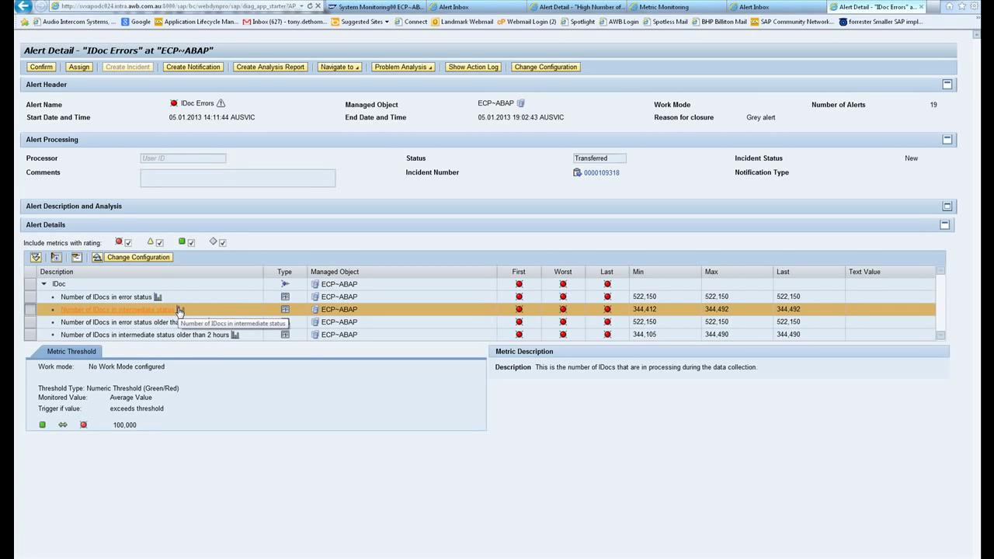
{"action": "mouse_move", "coordinate": [127, 435]}
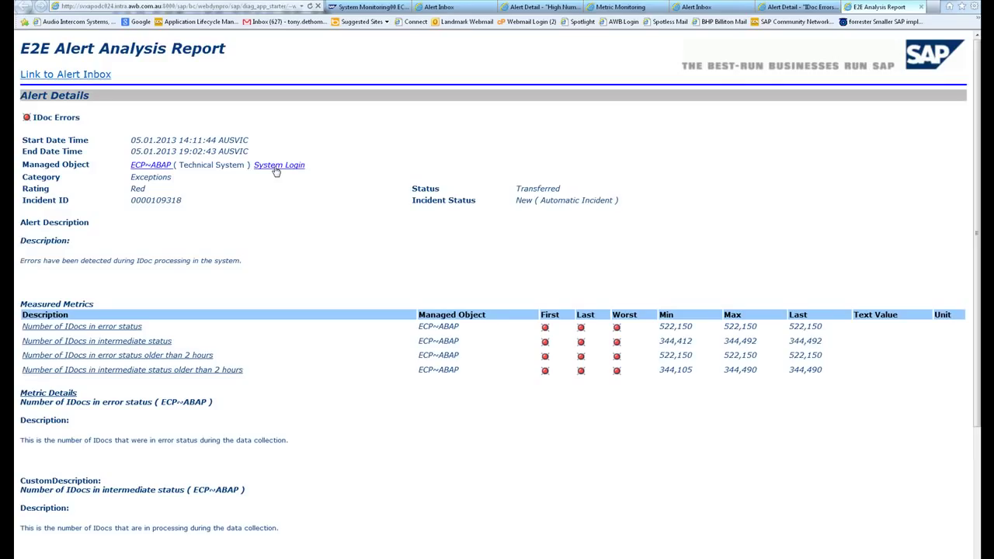
{"action": "mouse_move", "coordinate": [278, 164]}
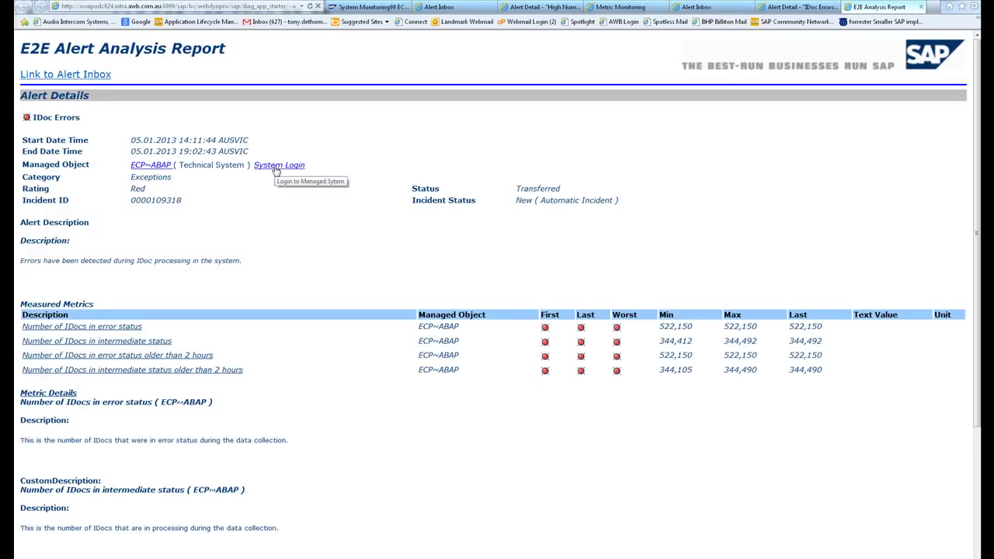
{"action": "mouse_move", "coordinate": [294, 382]}
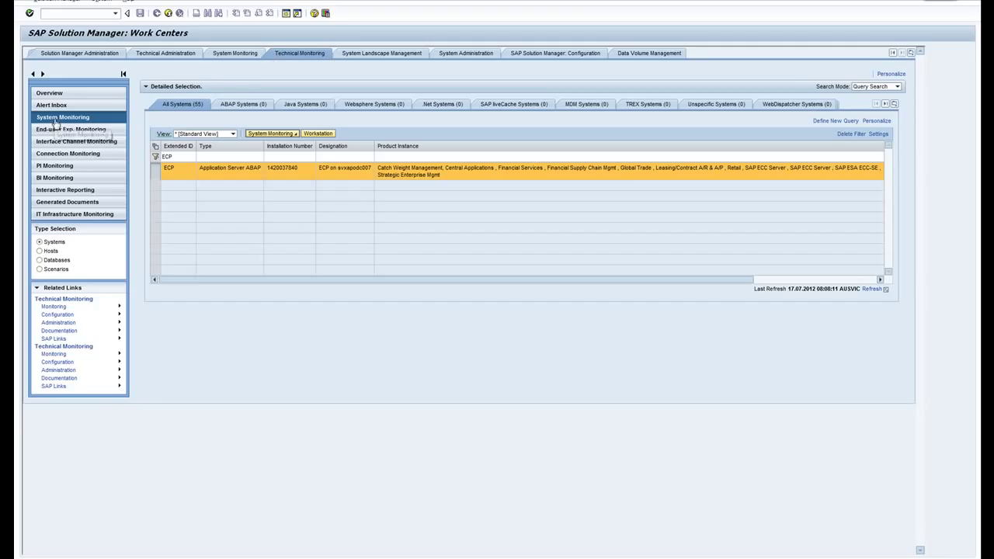
{"action": "mouse_move", "coordinate": [261, 56]}
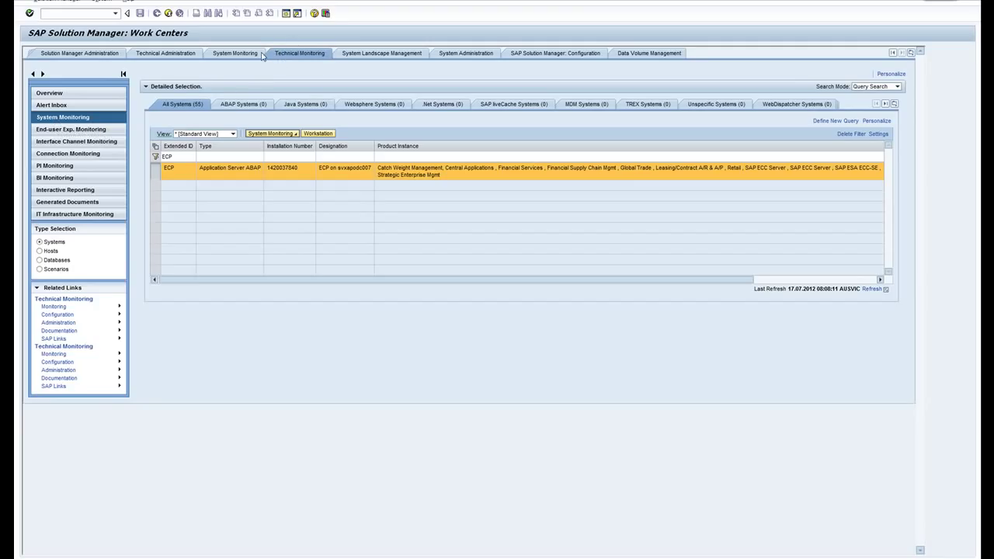
{"action": "mouse_move", "coordinate": [311, 96]}
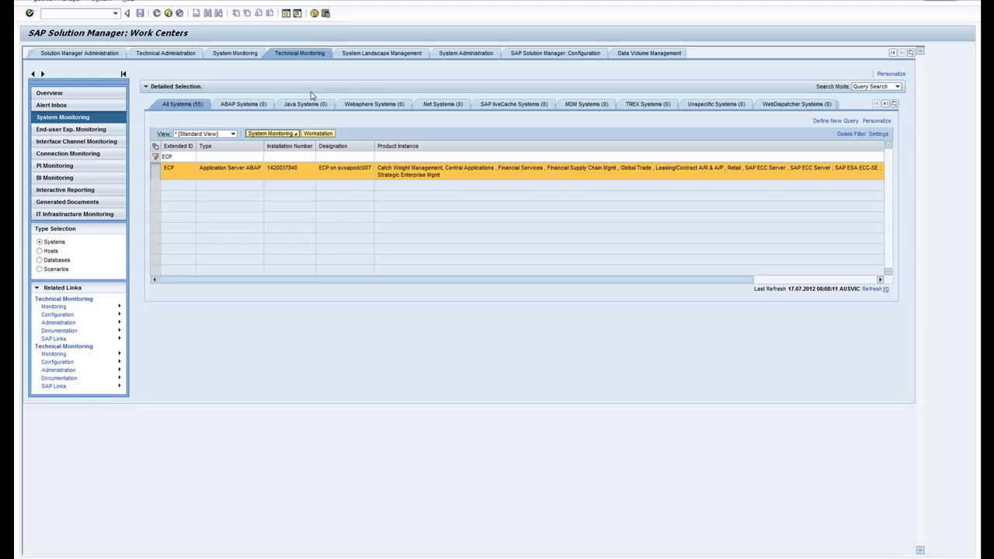
{"action": "mouse_move", "coordinate": [280, 193]}
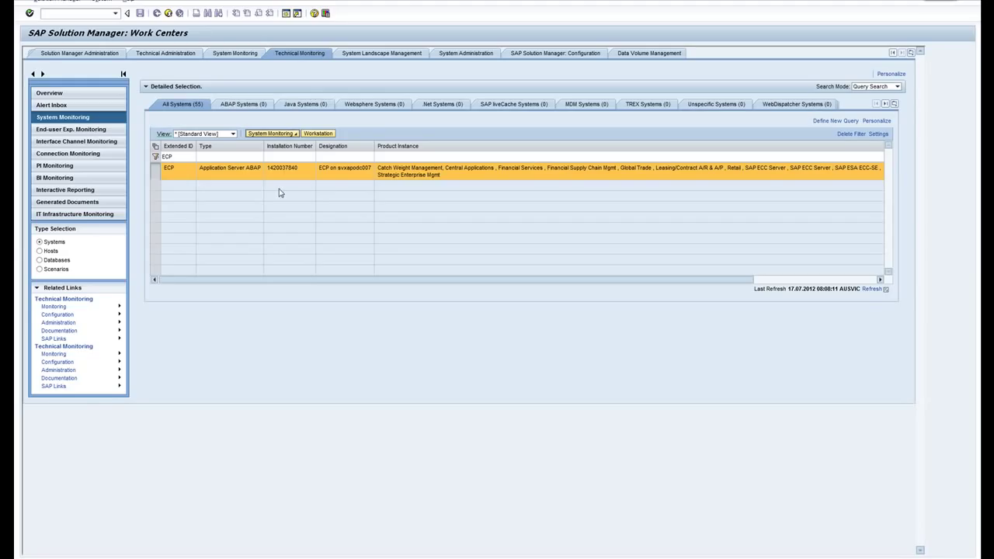